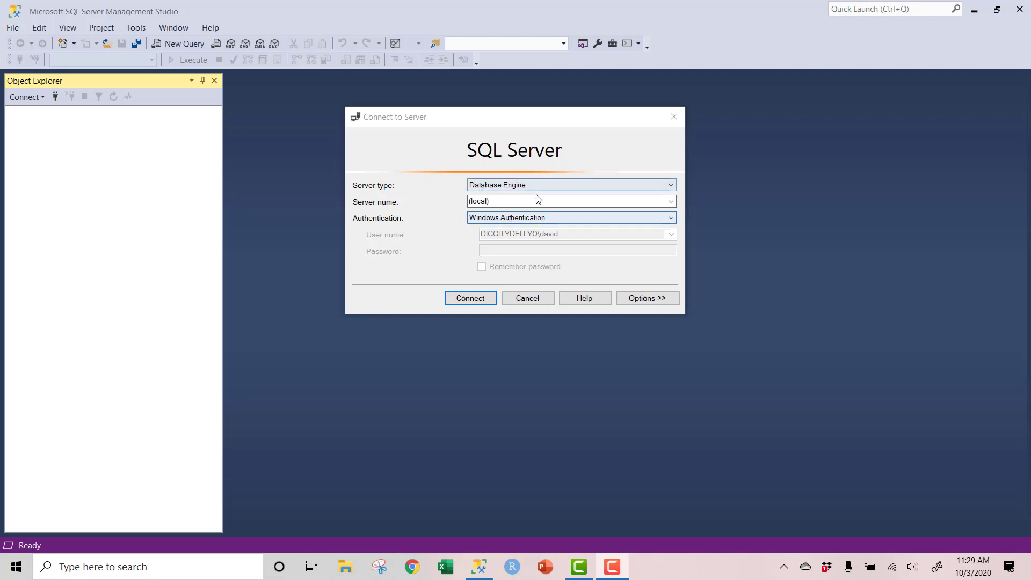
Connect to the (local) Database Engine using Windows Authentication.
{"action": "left_click", "coordinate": [559, 201]}
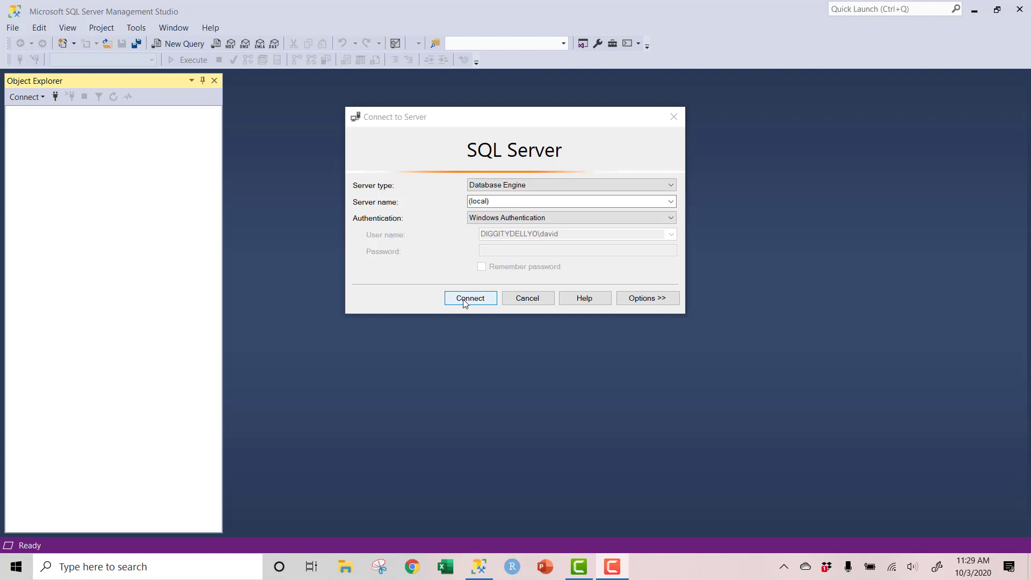
{"action": "left_click", "coordinate": [469, 298]}
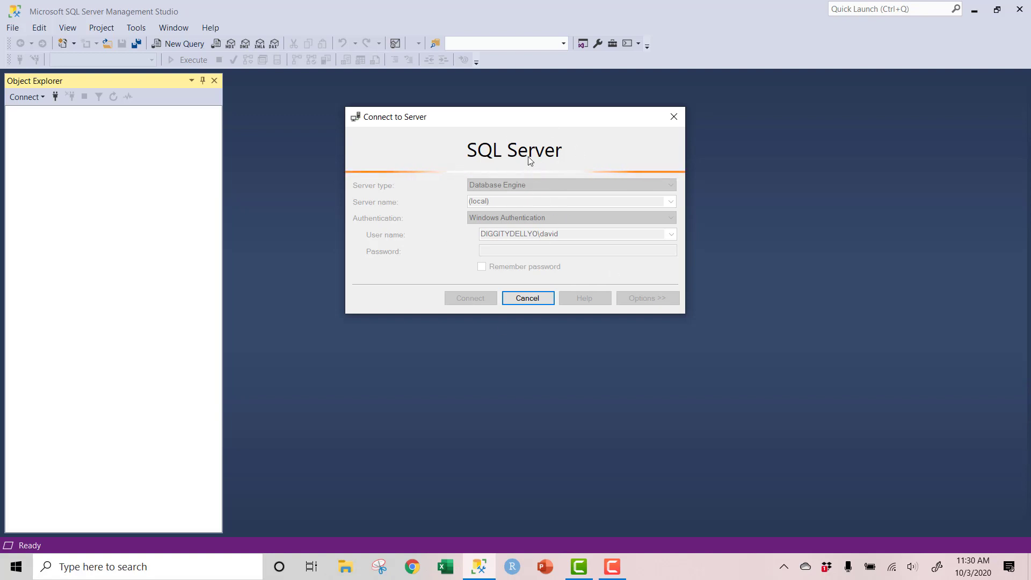
{"action": "left_click", "coordinate": [469, 298]}
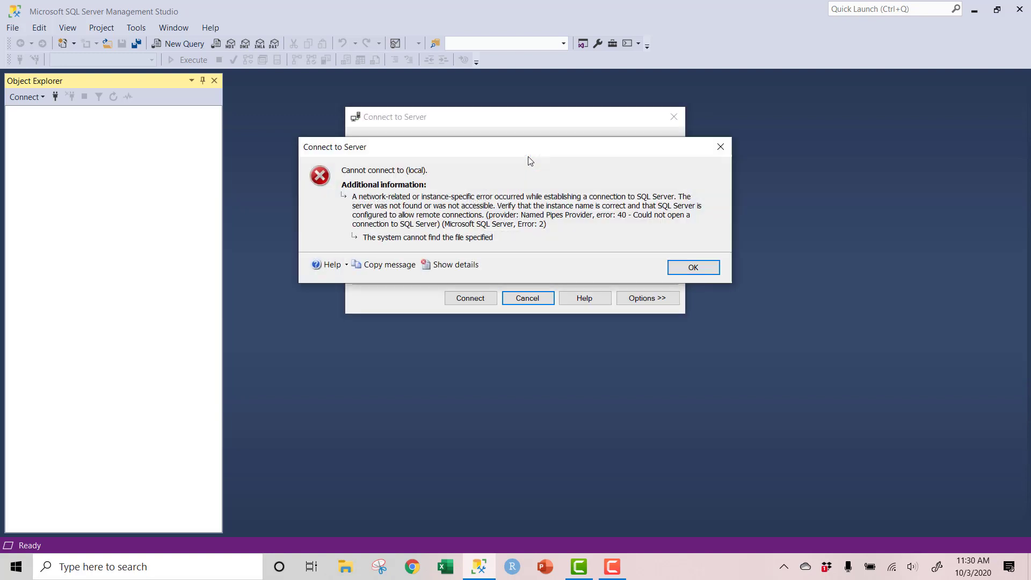
{"action": "mouse_move", "coordinate": [470, 219]}
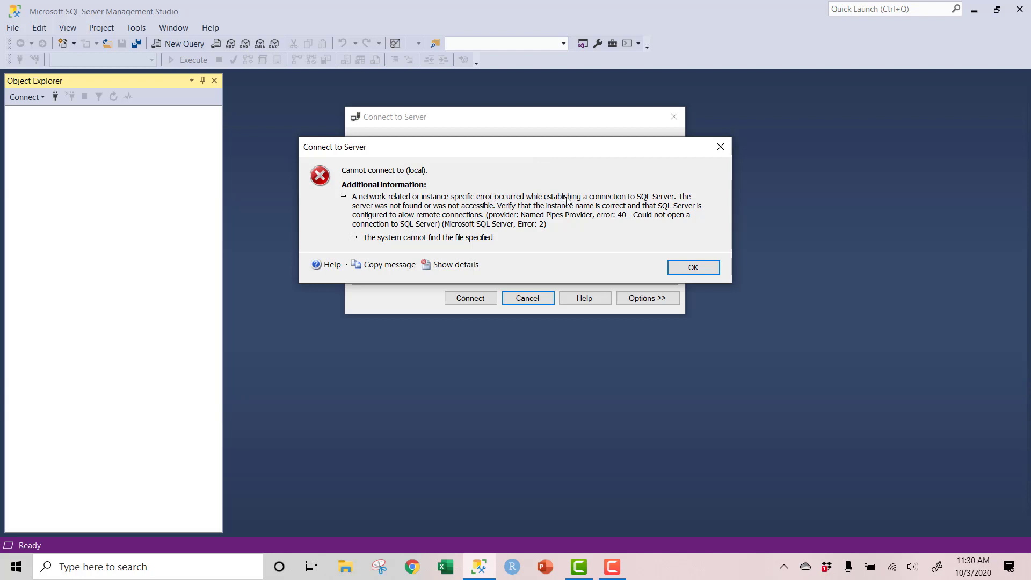
{"action": "mouse_move", "coordinate": [664, 203]}
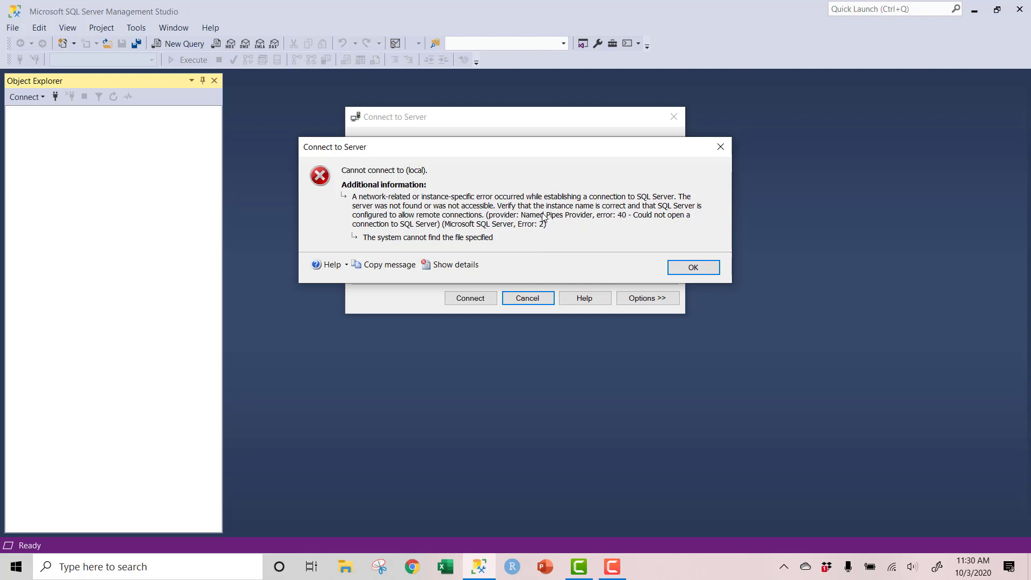
{"action": "mouse_move", "coordinate": [626, 260]}
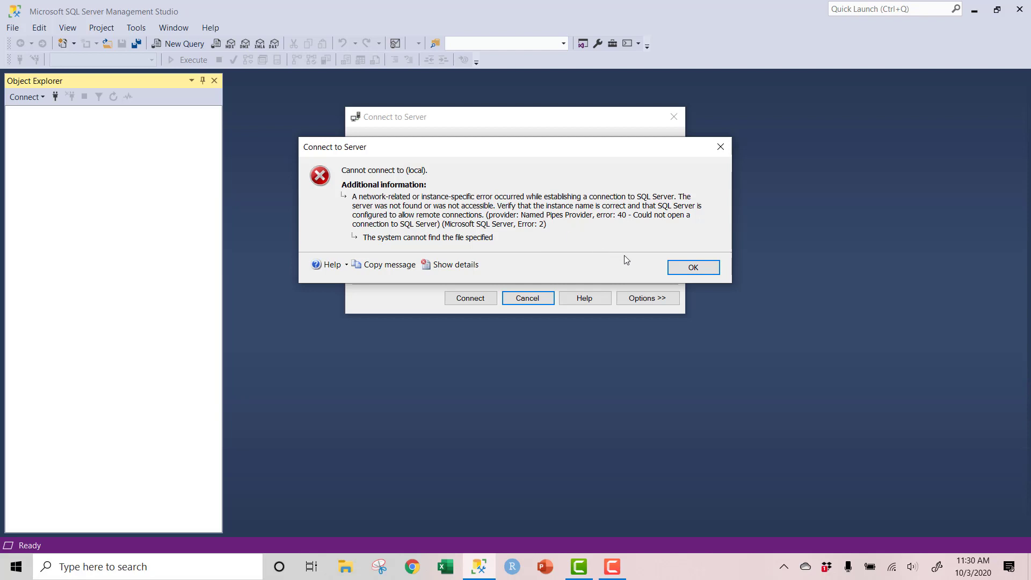
{"action": "left_click", "coordinate": [693, 267]}
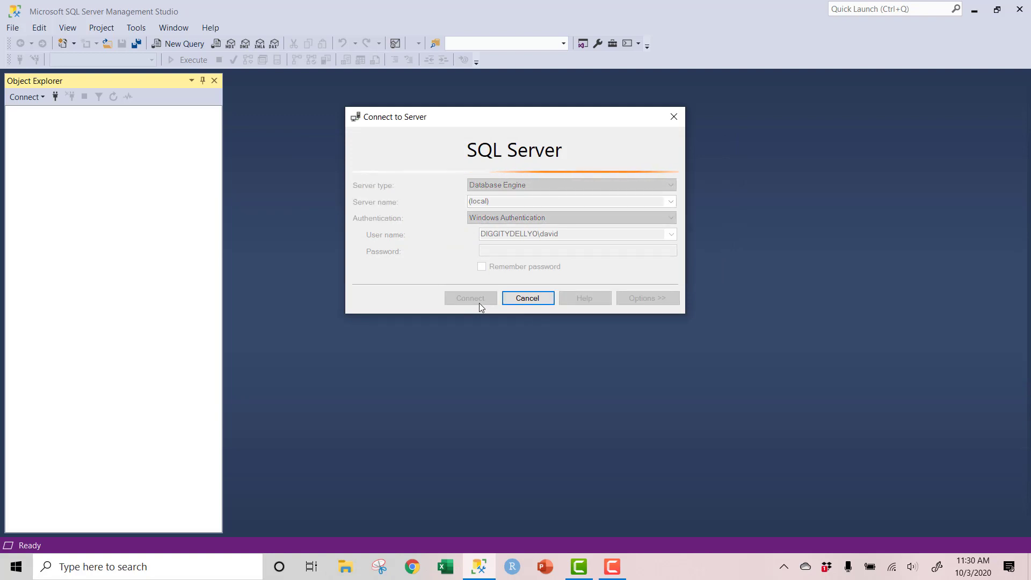
{"action": "mouse_move", "coordinate": [507, 329]}
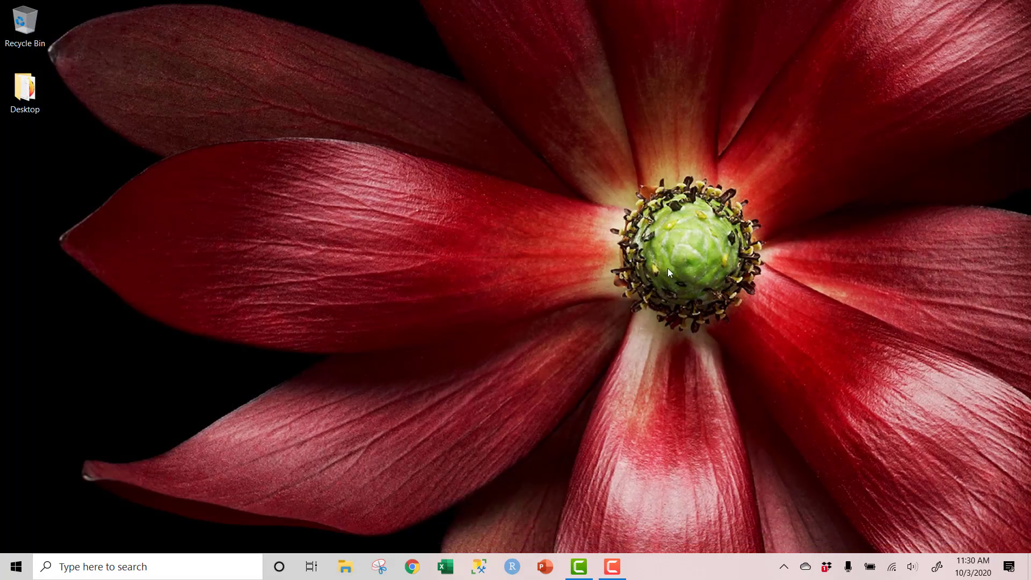
{"action": "mouse_move", "coordinate": [497, 301]}
{"action": "type", "text": "control pa"}
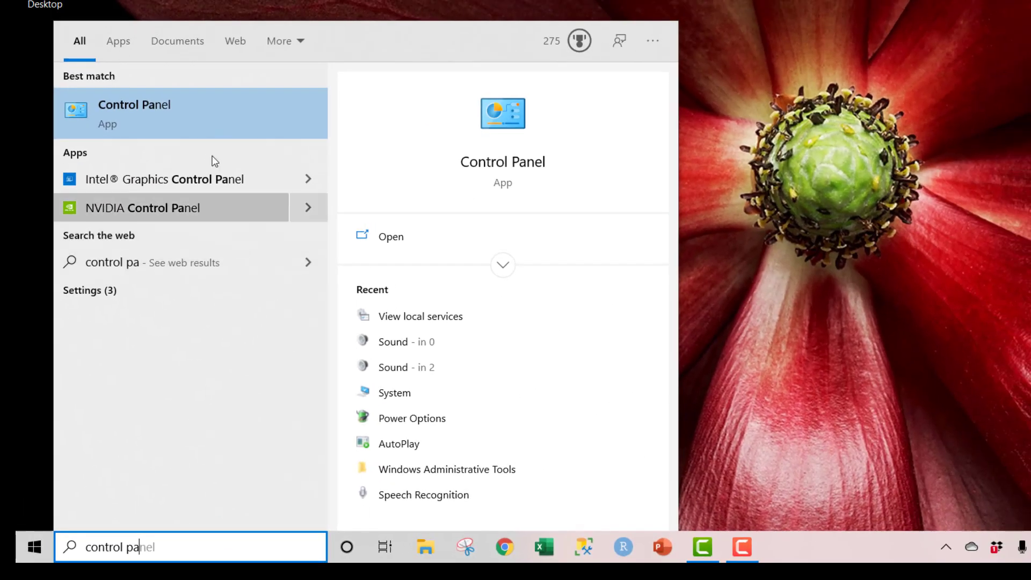
{"action": "mouse_move", "coordinate": [203, 133]}
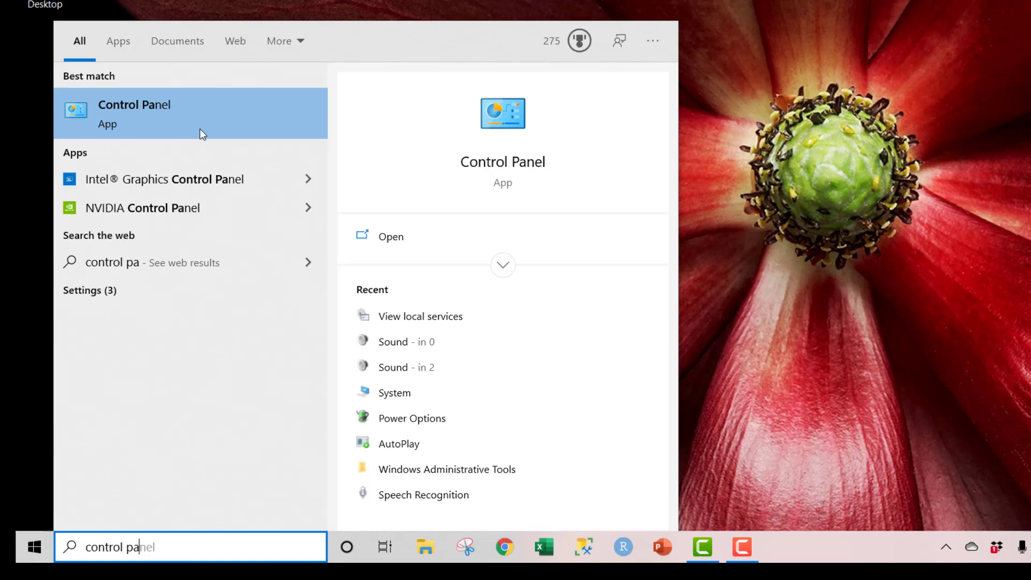
Launch Control Panel from the taskbar search results.
{"action": "left_click", "coordinate": [135, 112]}
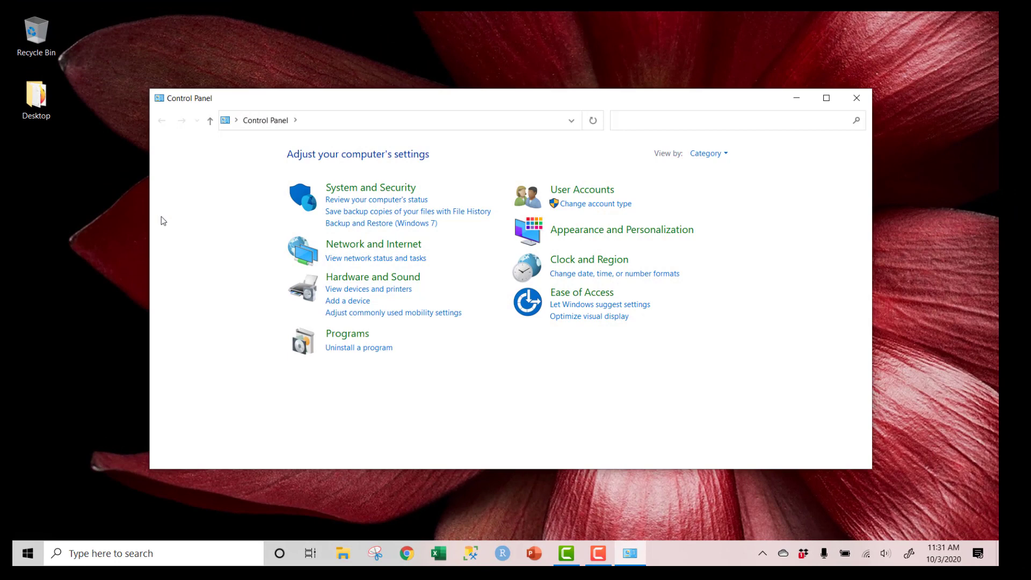
{"action": "mouse_move", "coordinate": [360, 193]}
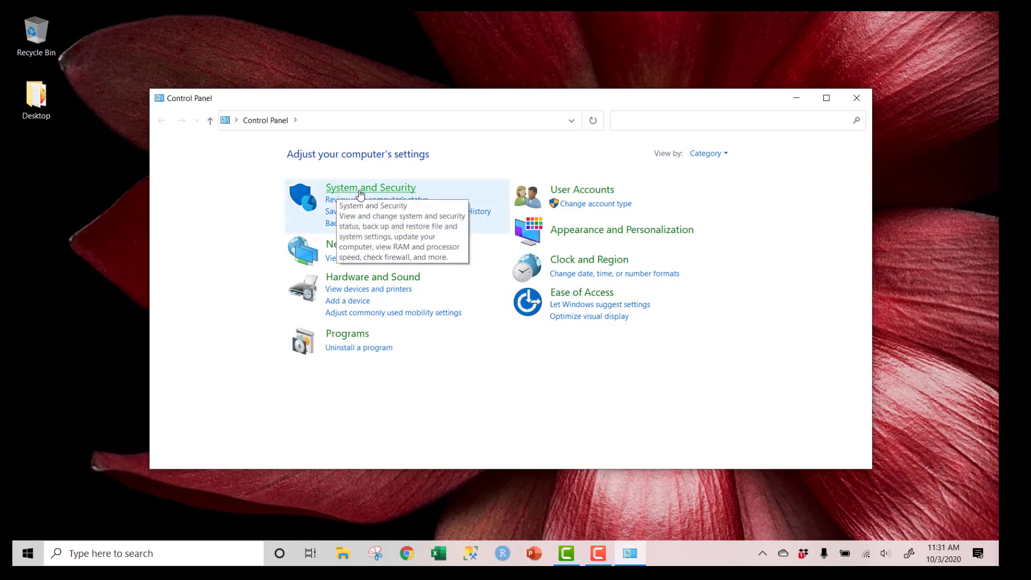
{"action": "mouse_move", "coordinate": [338, 301]}
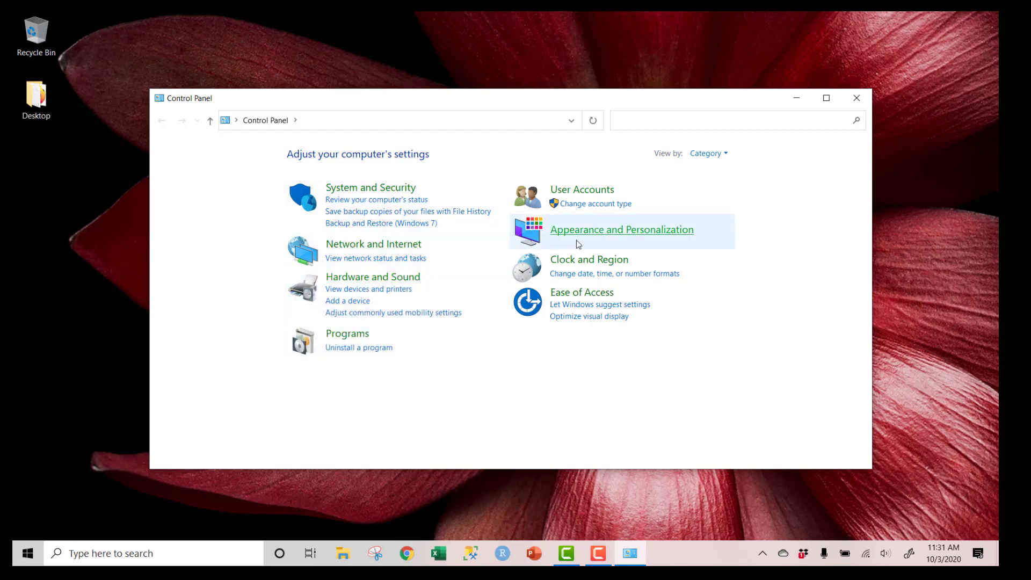
{"action": "mouse_move", "coordinate": [461, 332]}
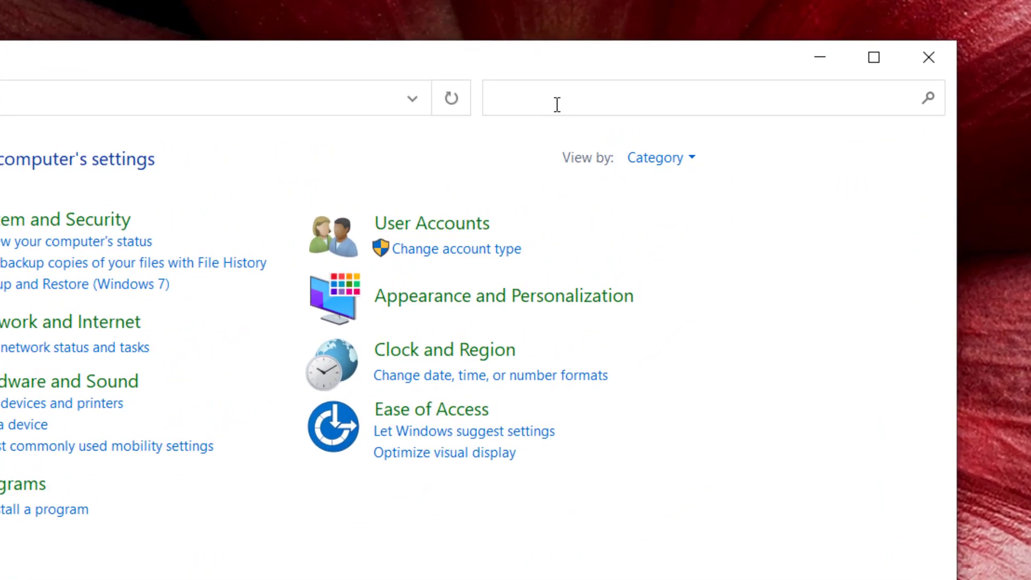
Search Control Panel for 'services' and view the local services list.
{"action": "type", "text": "services"}
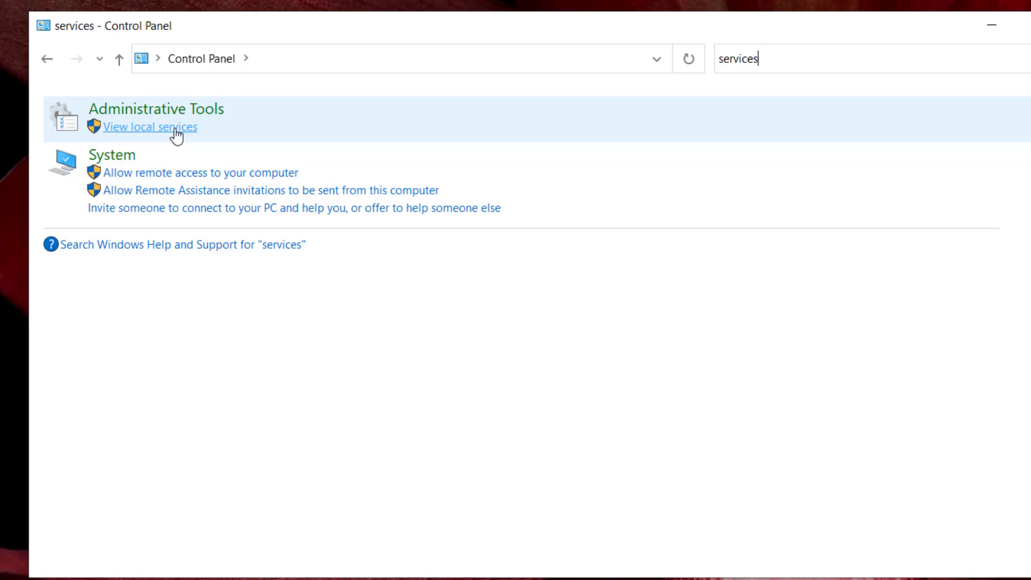
{"action": "left_click", "coordinate": [151, 126]}
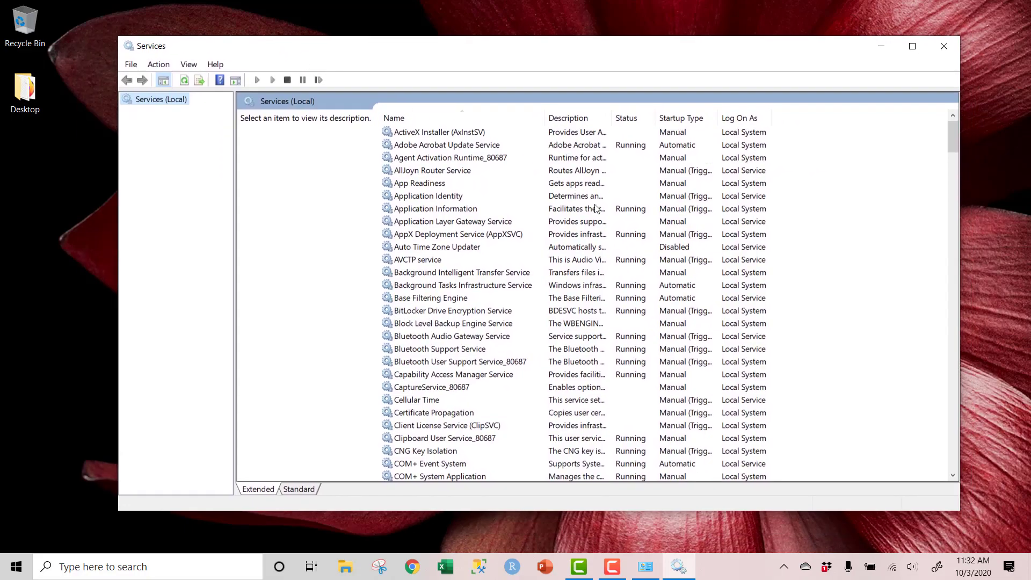
Start the SQL Server (MSSQLSERVER) service so it shows as running.
{"action": "scroll", "scroll_direction": "down", "scroll_amount": 3}
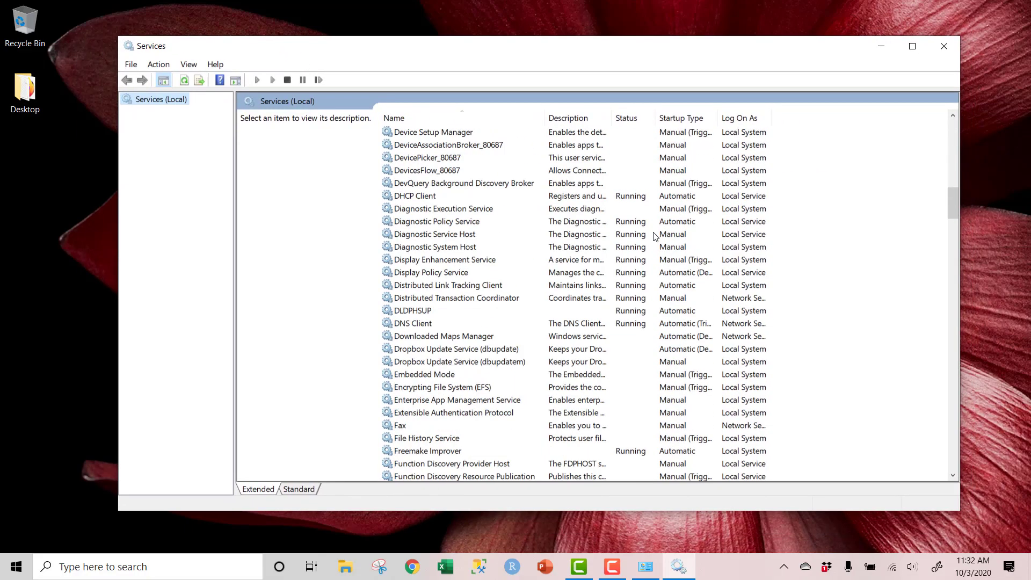
{"action": "scroll", "scroll_direction": "down", "scroll_amount": 3}
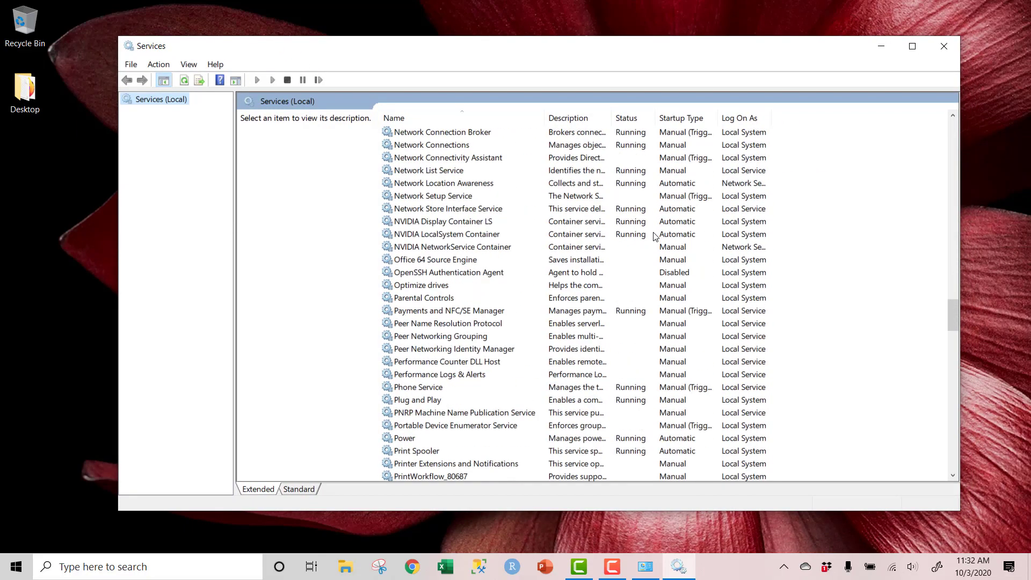
{"action": "scroll", "scroll_direction": "down", "scroll_amount": 3}
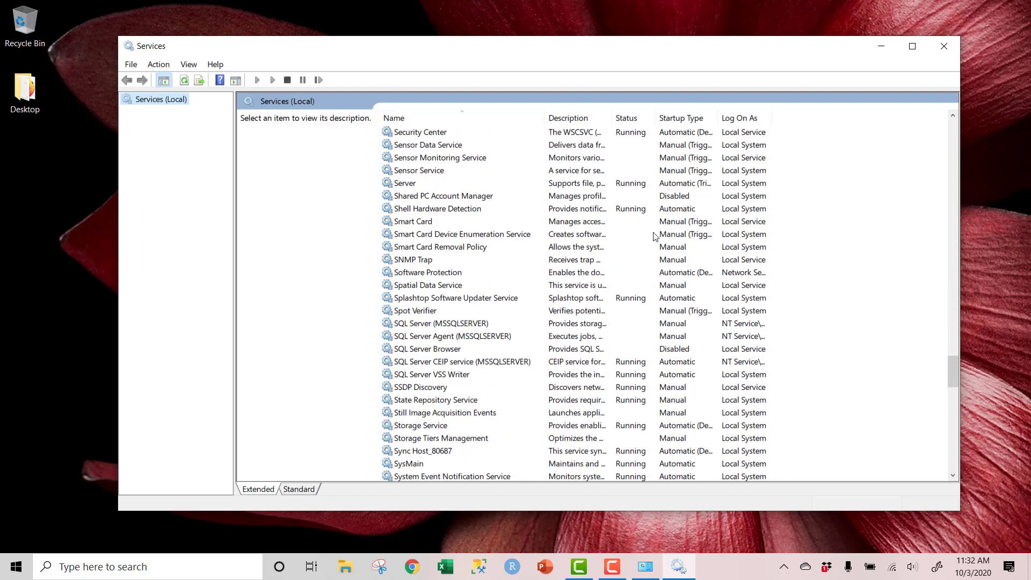
{"action": "left_click", "coordinate": [440, 324]}
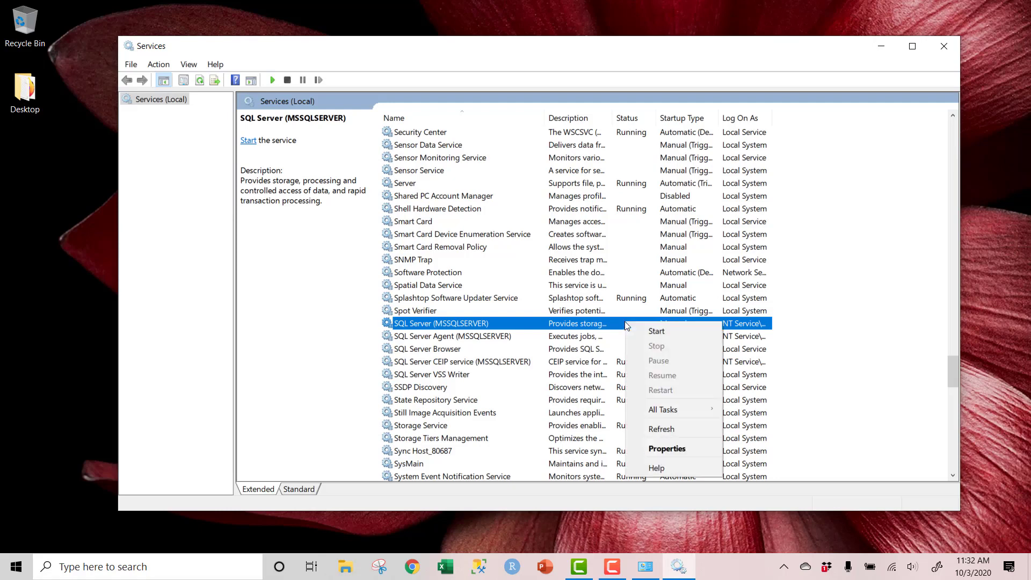
{"action": "left_click", "coordinate": [655, 331]}
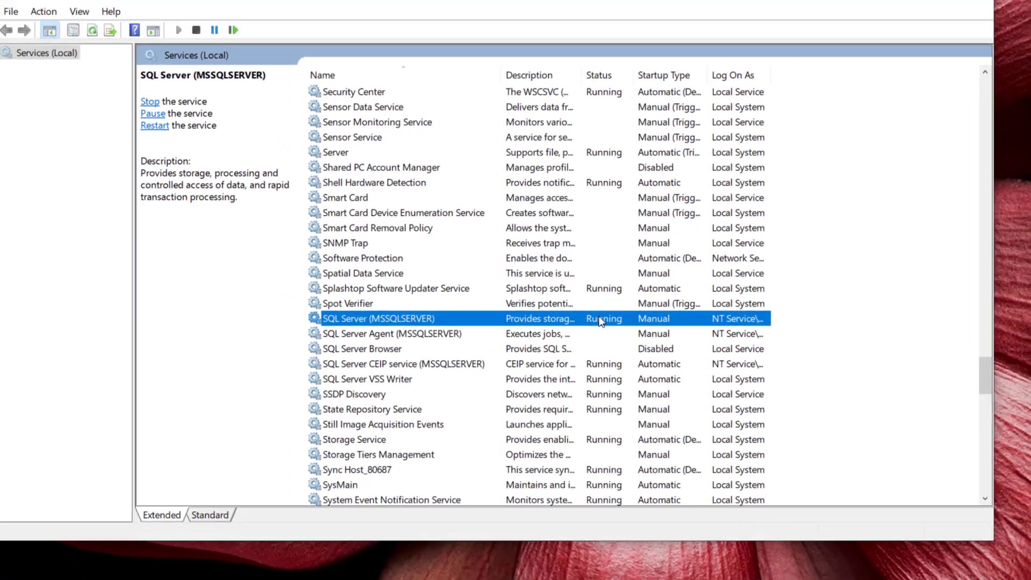
{"action": "left_click", "coordinate": [912, 45]}
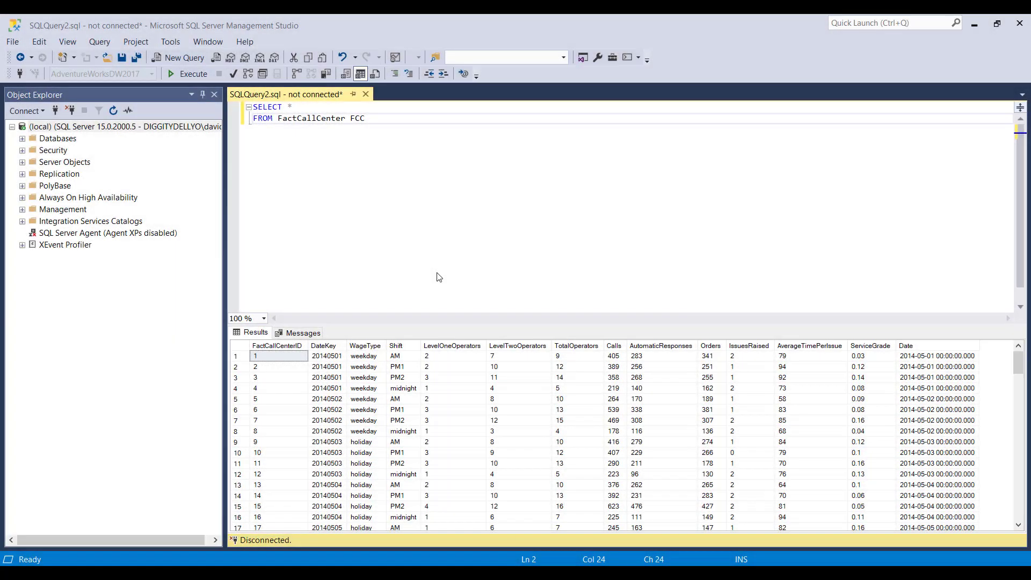
{"action": "mouse_move", "coordinate": [373, 143]}
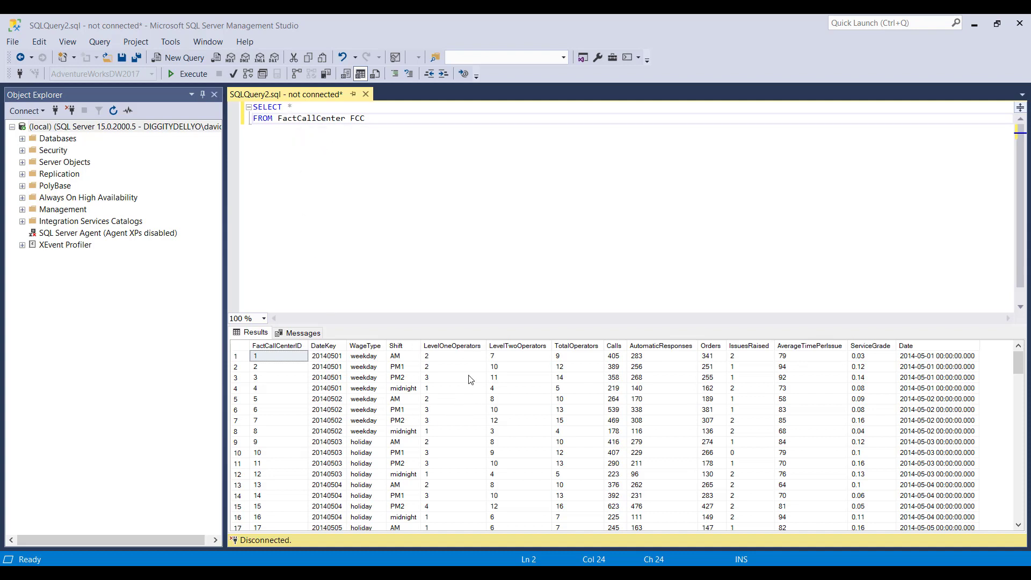
{"action": "mouse_move", "coordinate": [421, 382]}
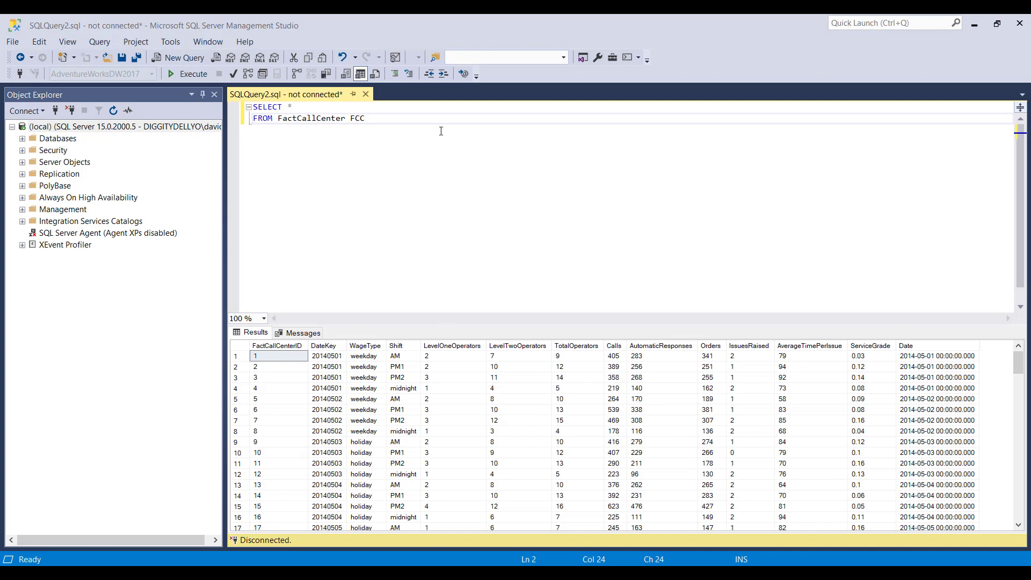
{"action": "mouse_move", "coordinate": [464, 163]}
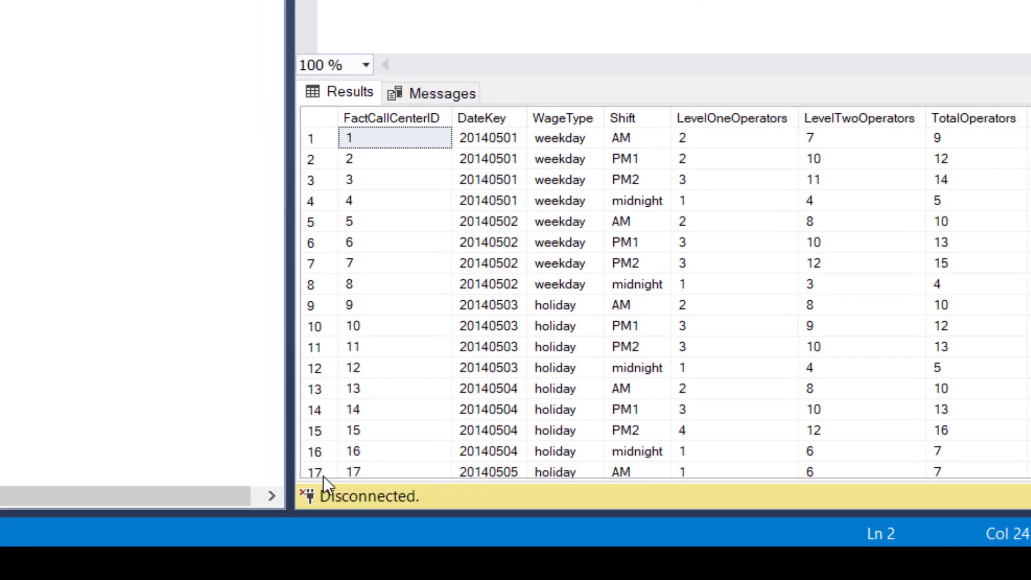
{"action": "mouse_move", "coordinate": [327, 514]}
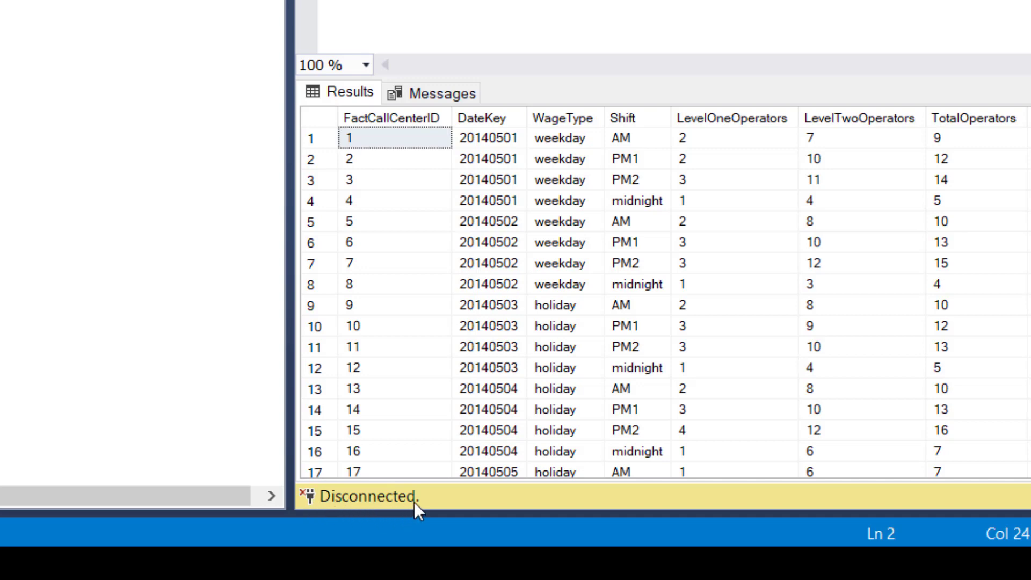
{"action": "mouse_move", "coordinate": [382, 501]}
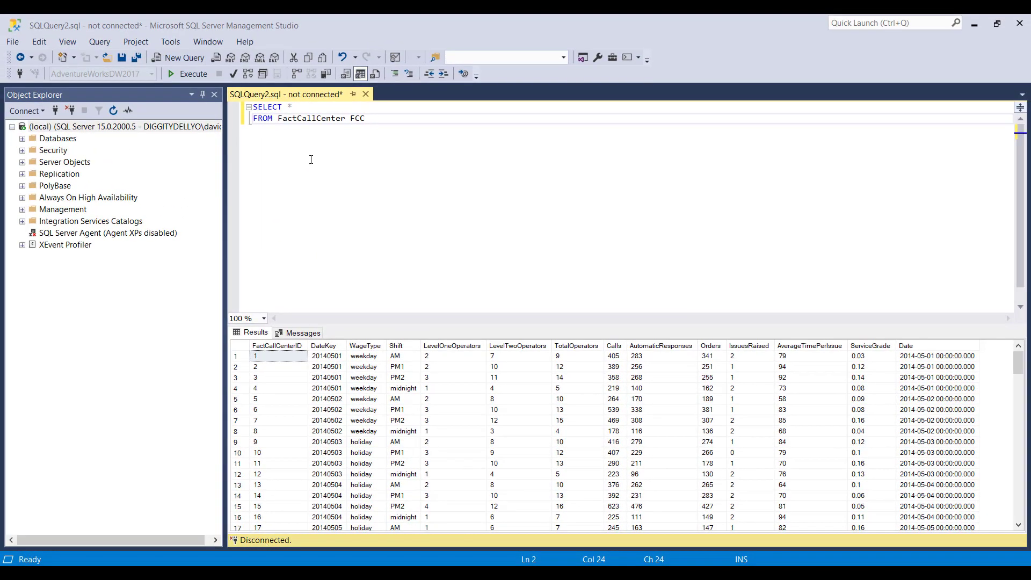
{"action": "mouse_move", "coordinate": [322, 118]}
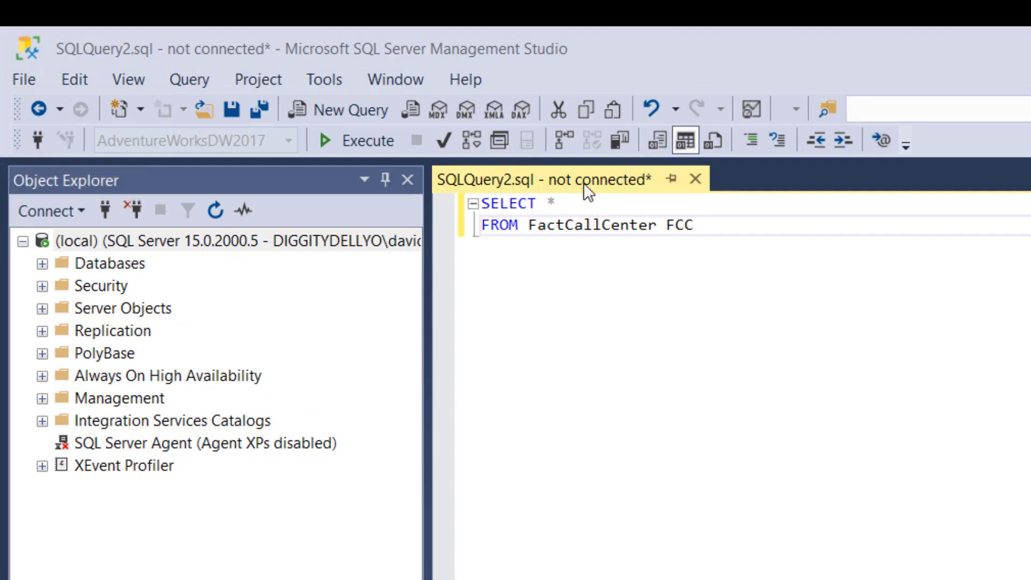
{"action": "mouse_move", "coordinate": [34, 139]}
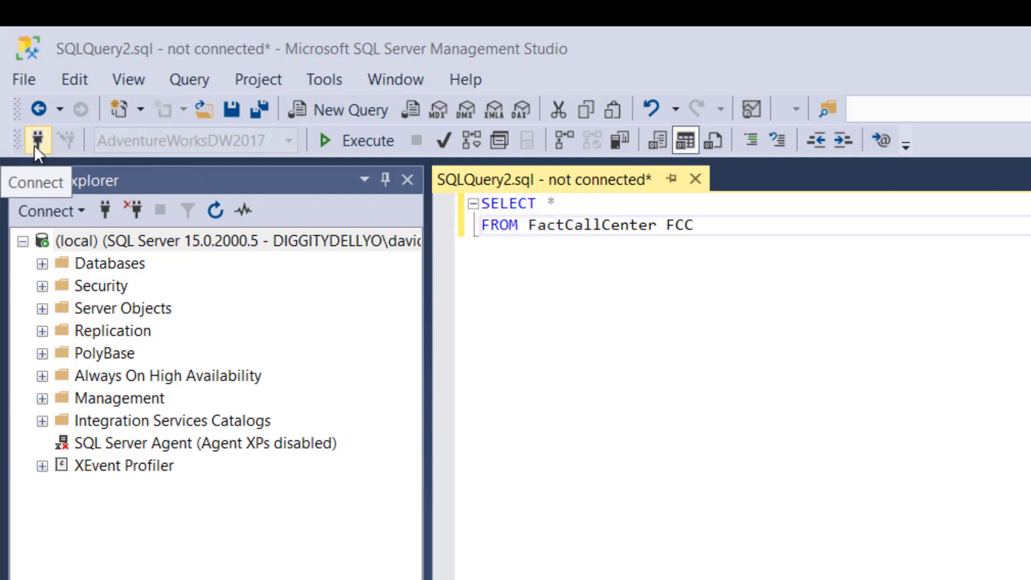
{"action": "mouse_move", "coordinate": [539, 192]}
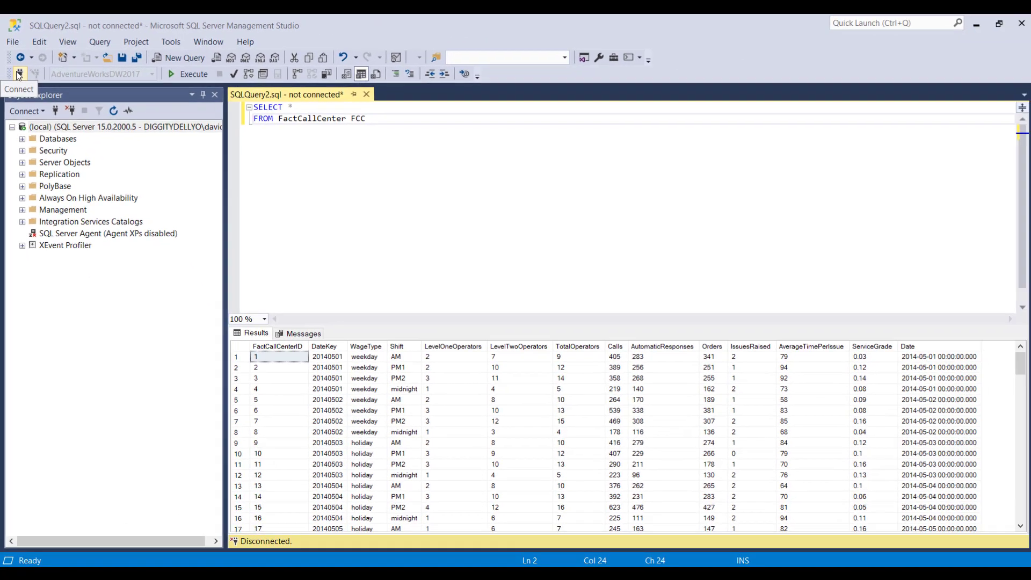
Attempt to run the FactCallCenter query, cancelling the connection prompts.
{"action": "left_click", "coordinate": [19, 74]}
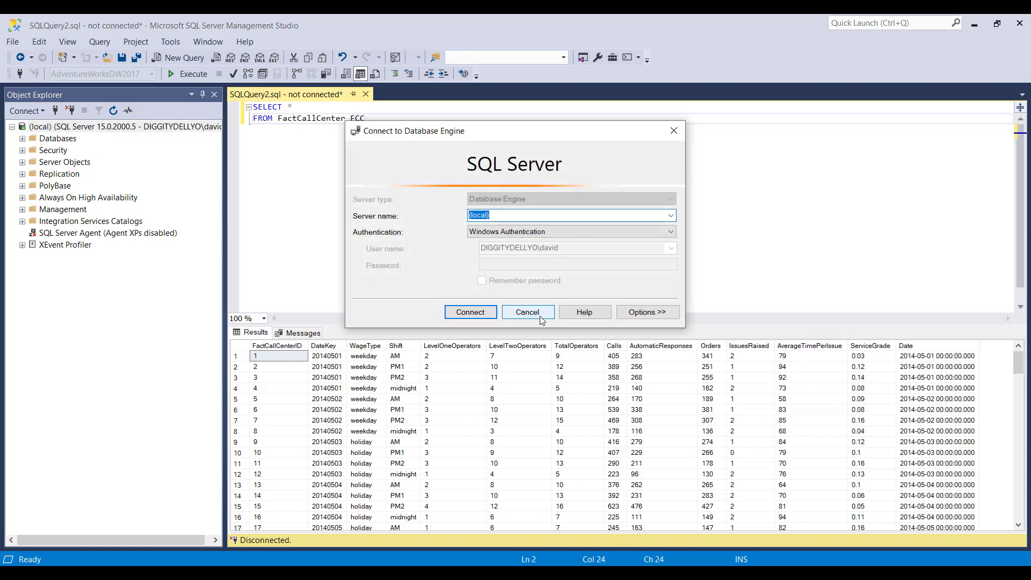
{"action": "mouse_move", "coordinate": [540, 320]}
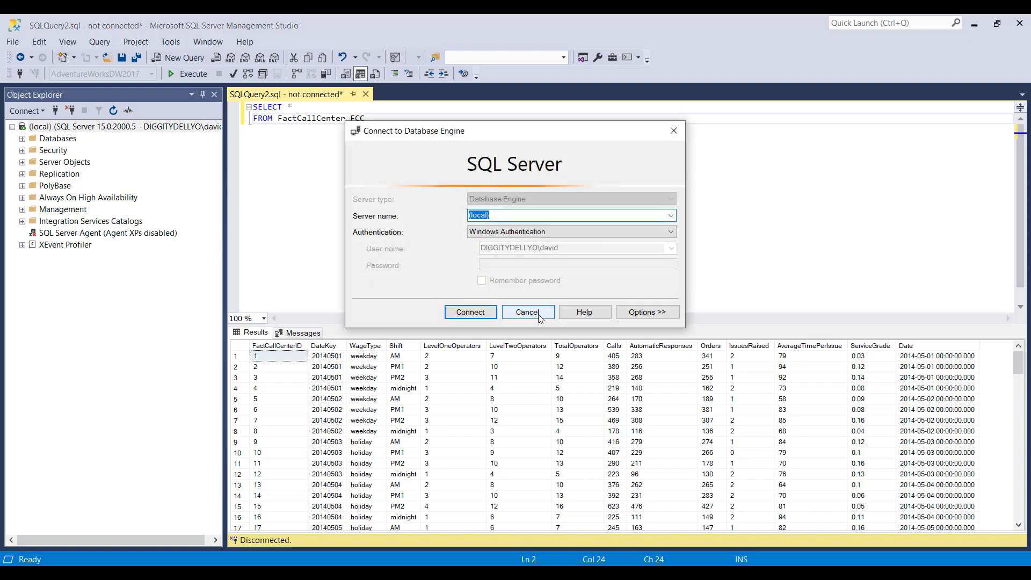
{"action": "left_click", "coordinate": [527, 312]}
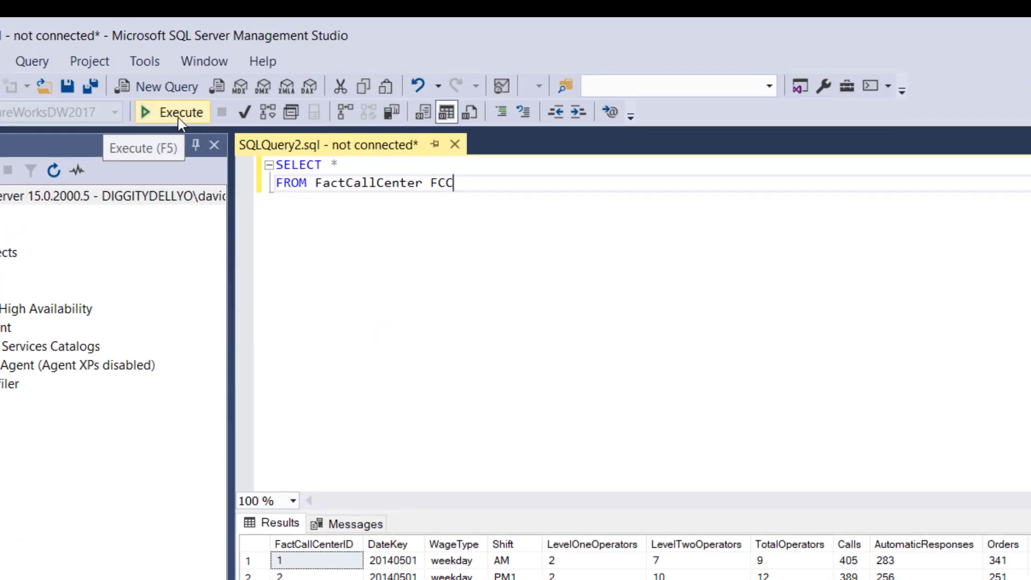
{"action": "left_click", "coordinate": [180, 112]}
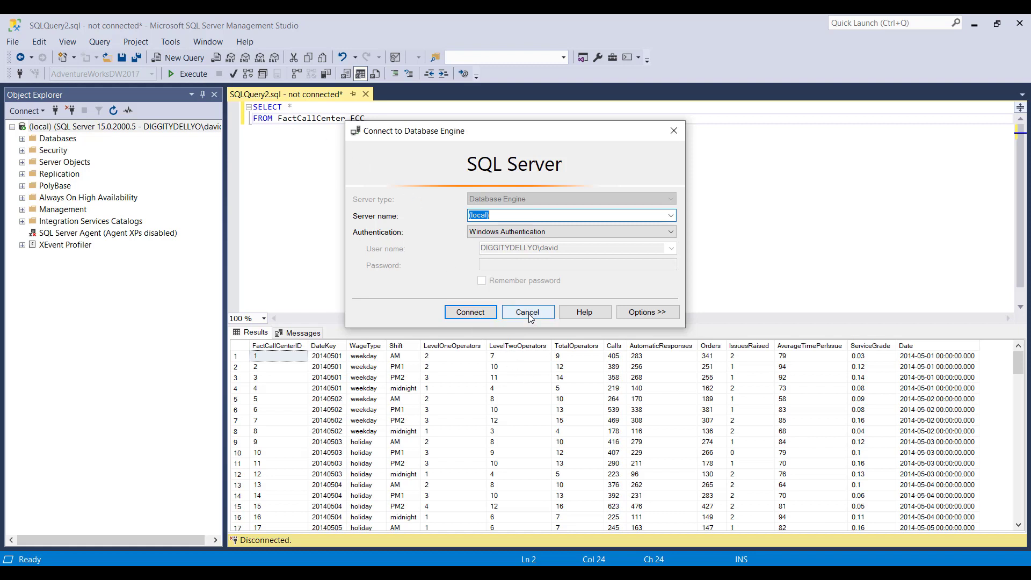
{"action": "left_click", "coordinate": [526, 312]}
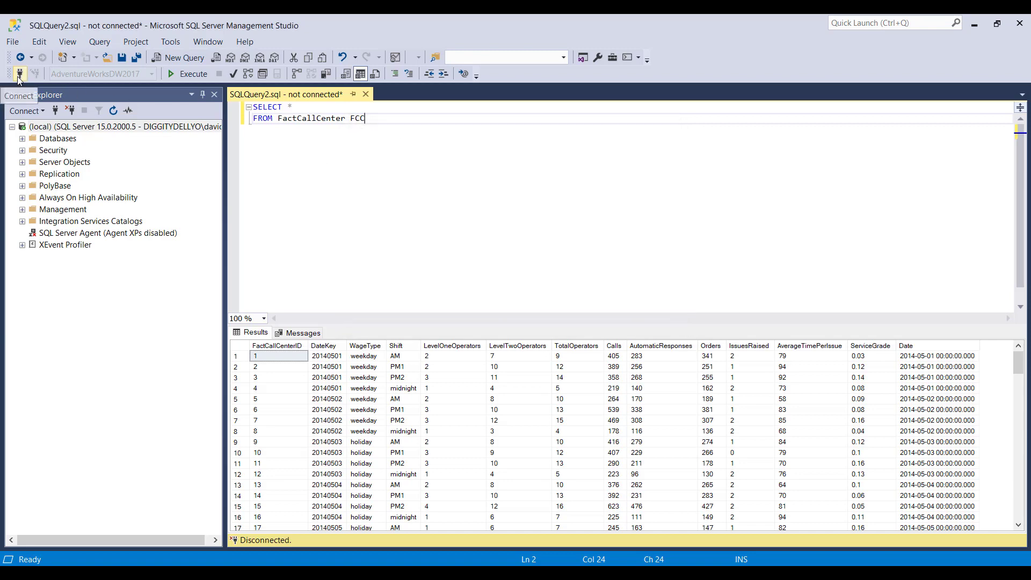
Reconnect the query window to the local server with Windows Authentication.
{"action": "left_click", "coordinate": [19, 74]}
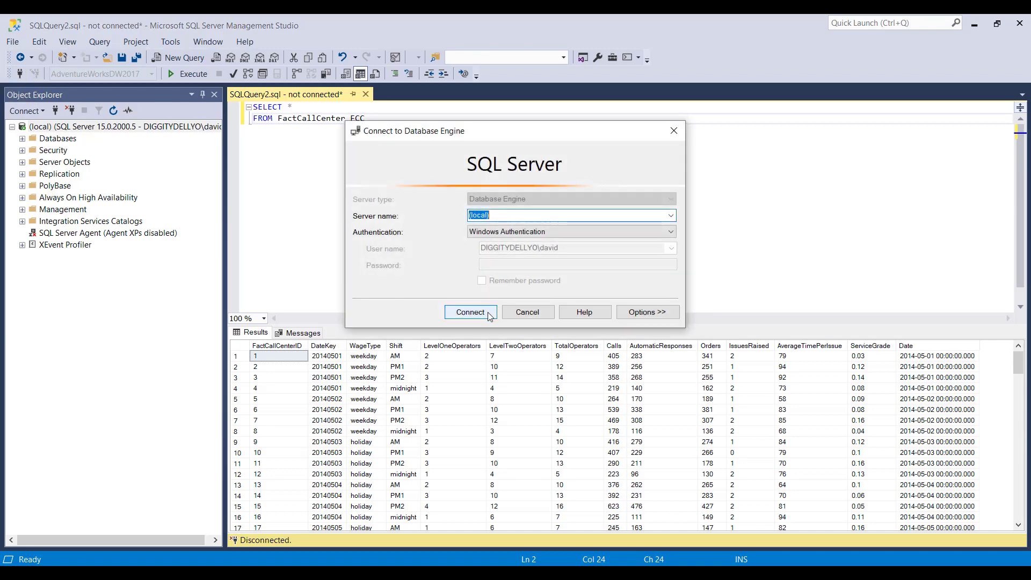
{"action": "left_click", "coordinate": [470, 312]}
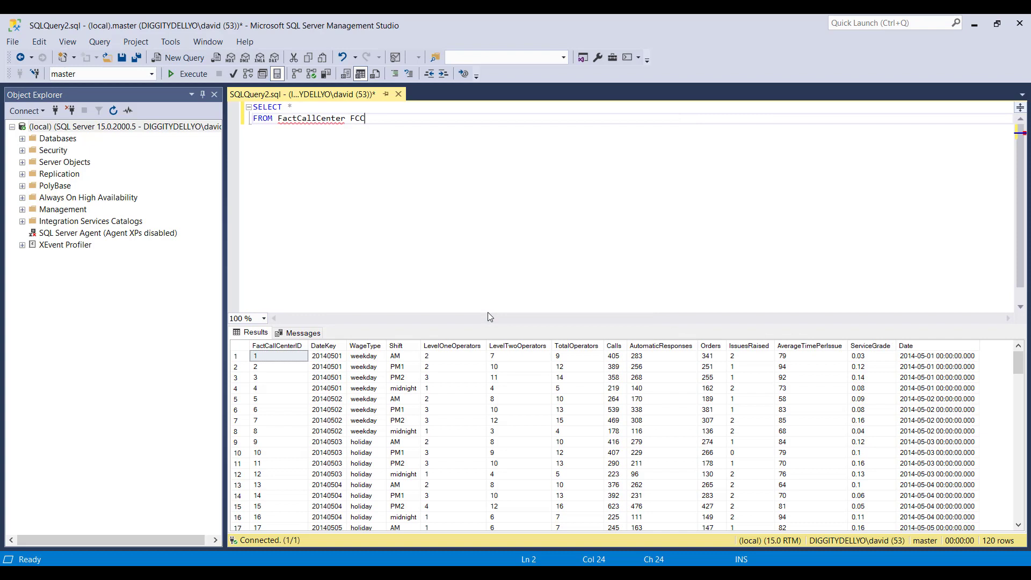
{"action": "mouse_move", "coordinate": [423, 417]}
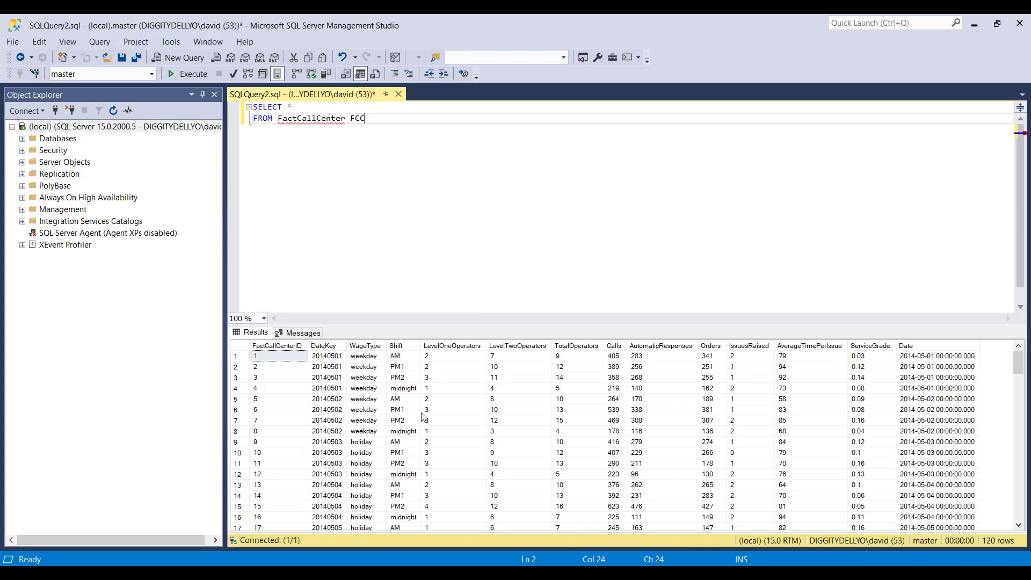
{"action": "mouse_move", "coordinate": [271, 544]}
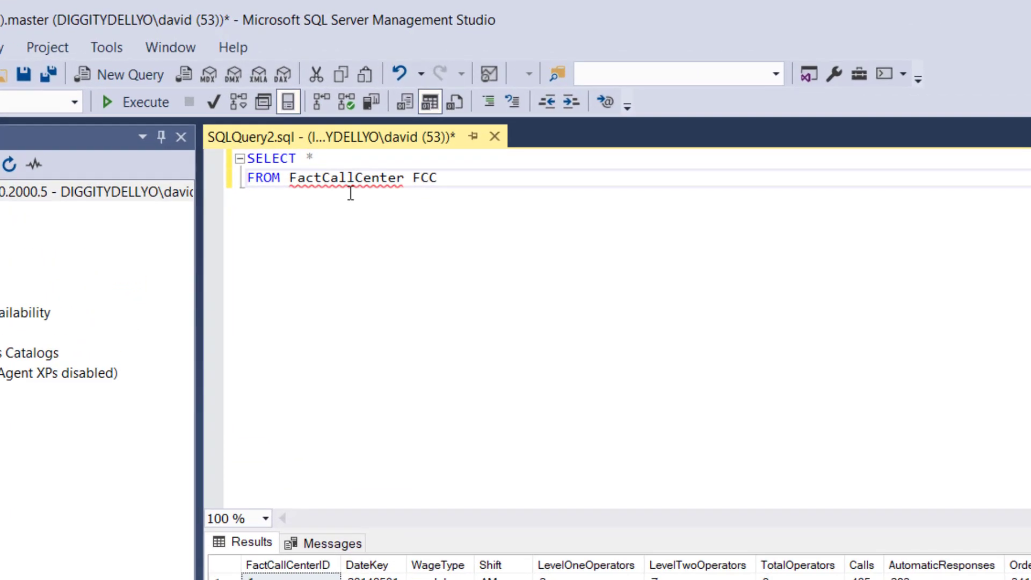
{"action": "mouse_move", "coordinate": [342, 177]}
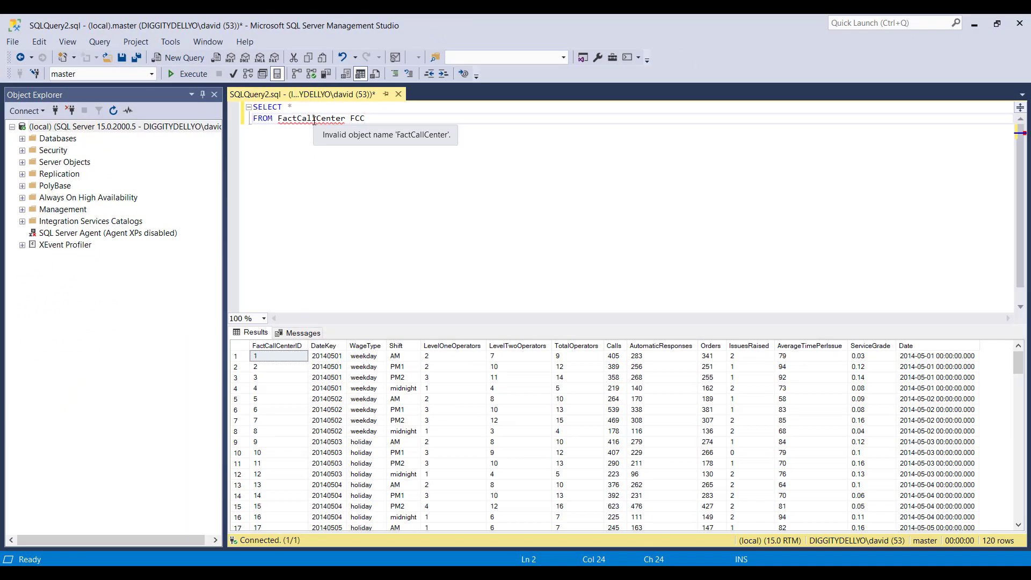
{"action": "mouse_move", "coordinate": [429, 430]}
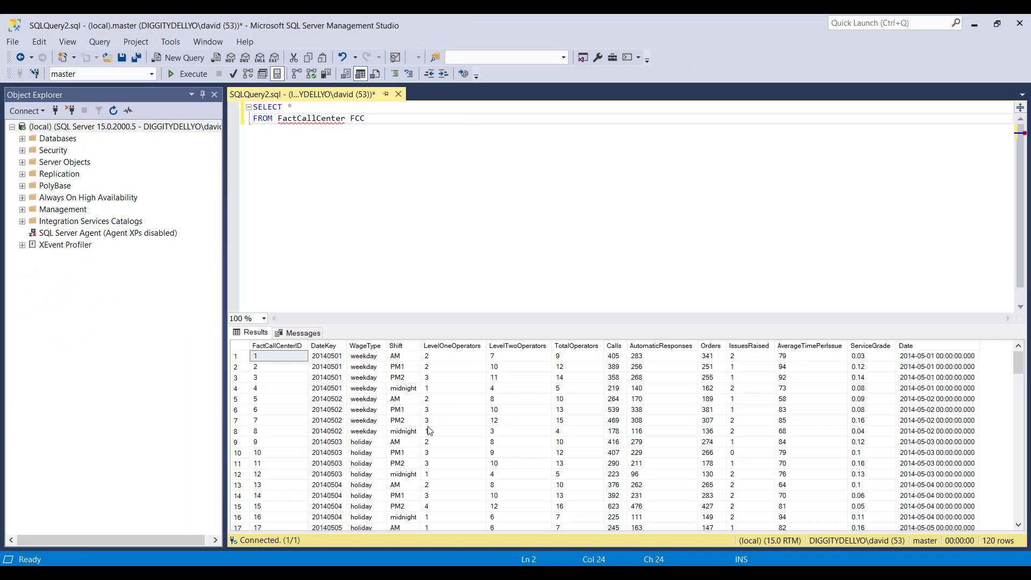
{"action": "mouse_move", "coordinate": [481, 429]}
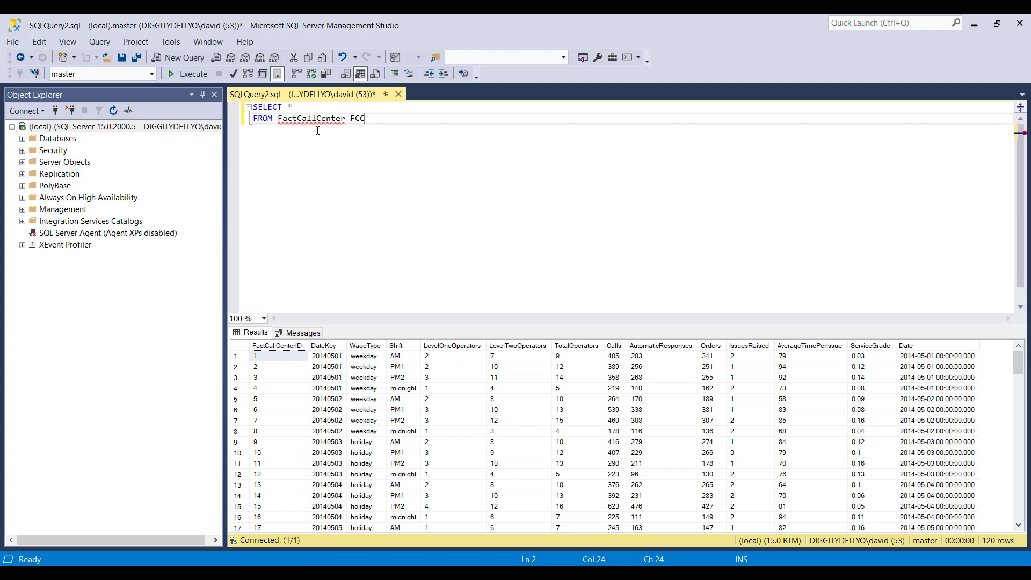
{"action": "mouse_move", "coordinate": [309, 118]}
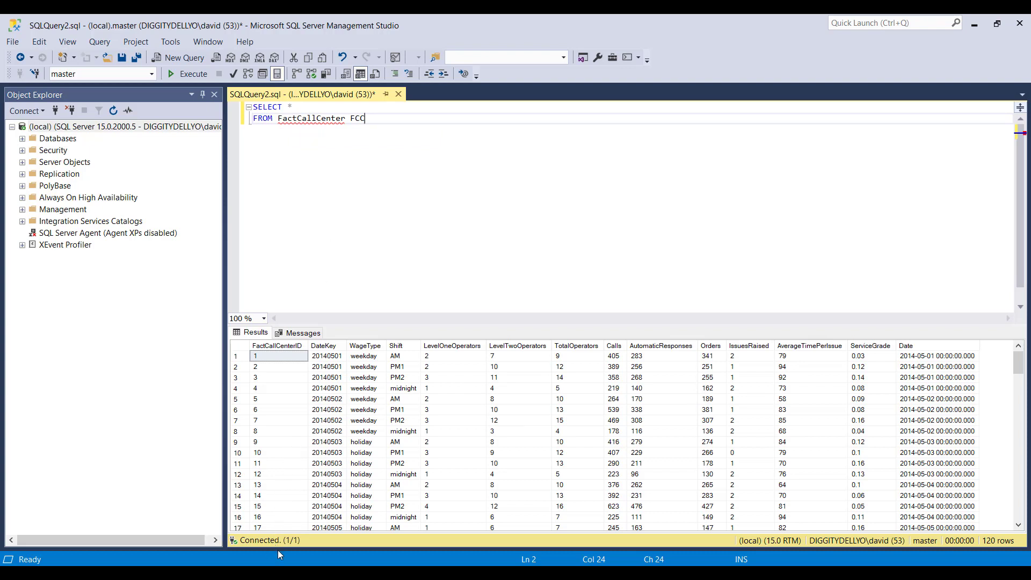
{"action": "mouse_move", "coordinate": [281, 548]}
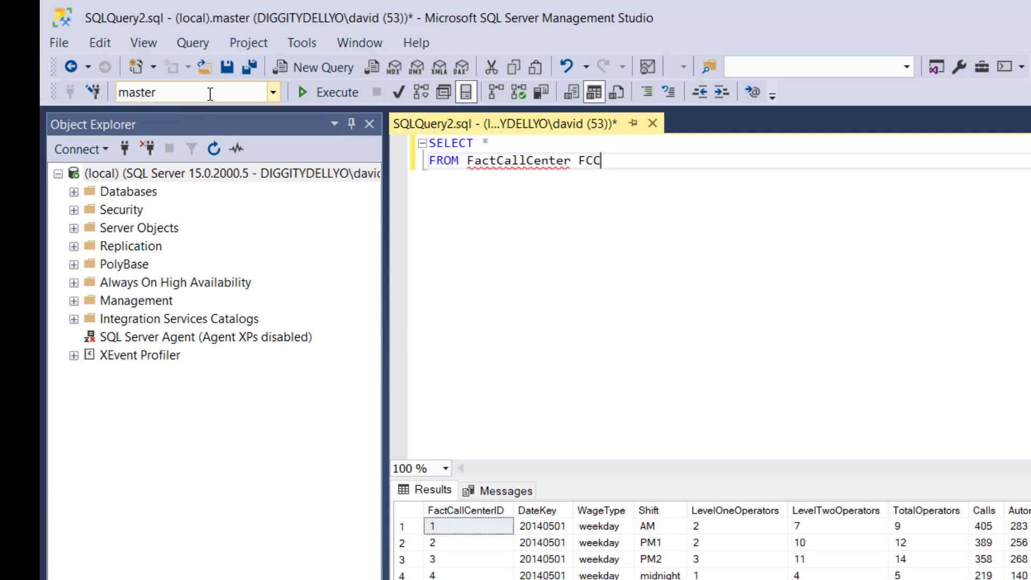
{"action": "mouse_move", "coordinate": [277, 103]}
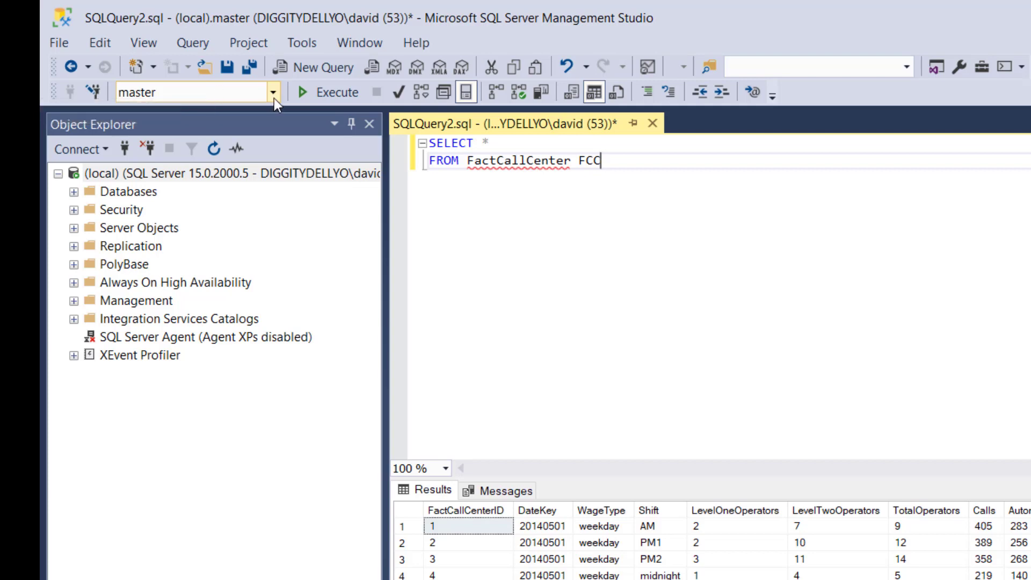
Show the Available Databases list with AdventureWorksDW2017, master and the system databases.
{"action": "left_click", "coordinate": [271, 91]}
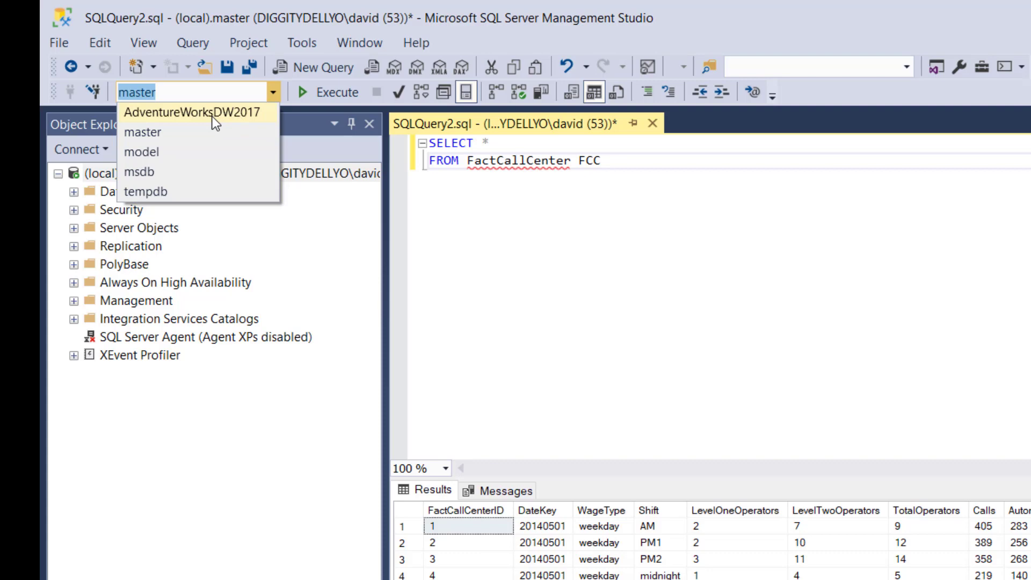
{"action": "mouse_move", "coordinate": [209, 125]}
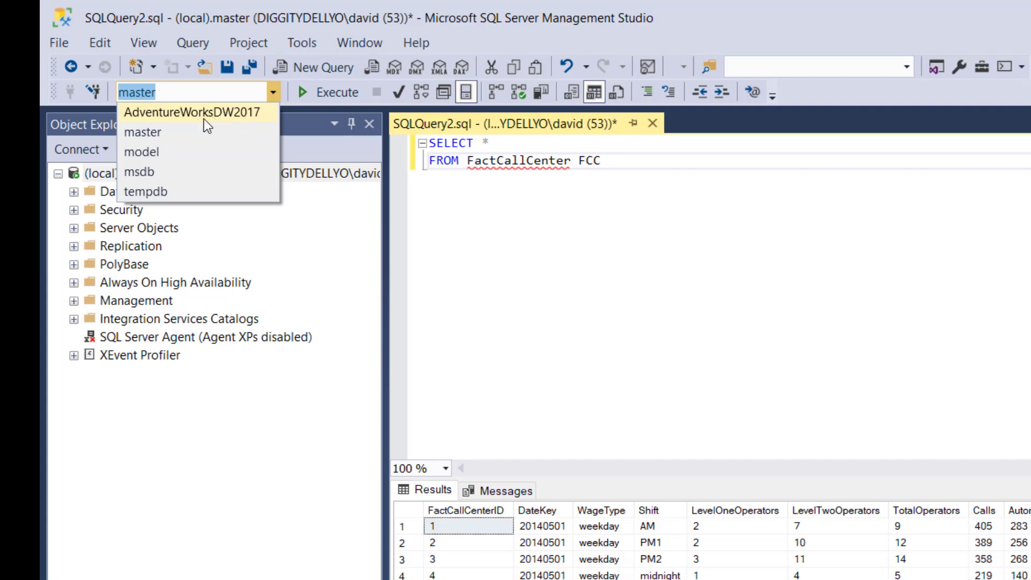
{"action": "mouse_move", "coordinate": [251, 118]}
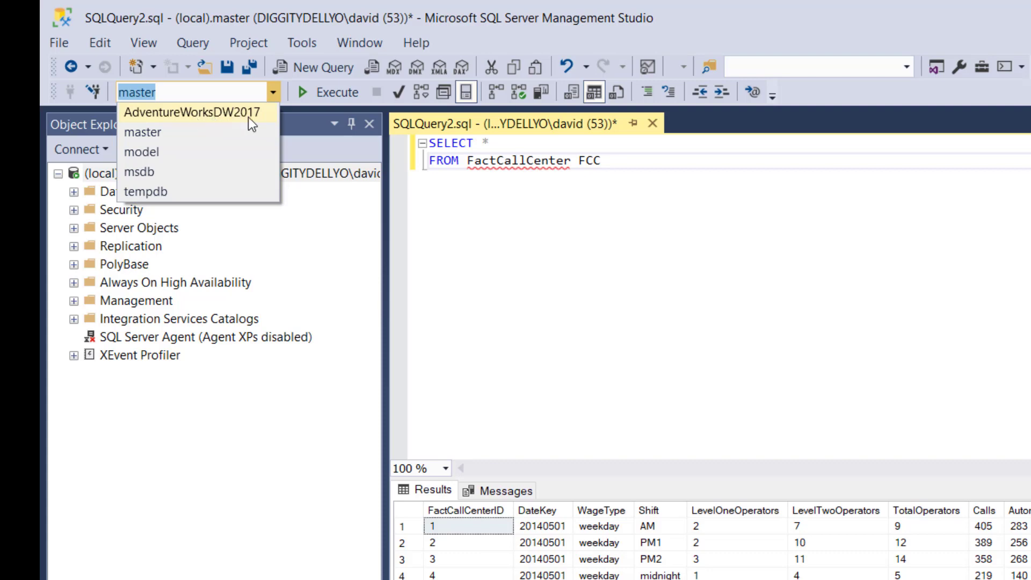
{"action": "mouse_move", "coordinate": [151, 152]}
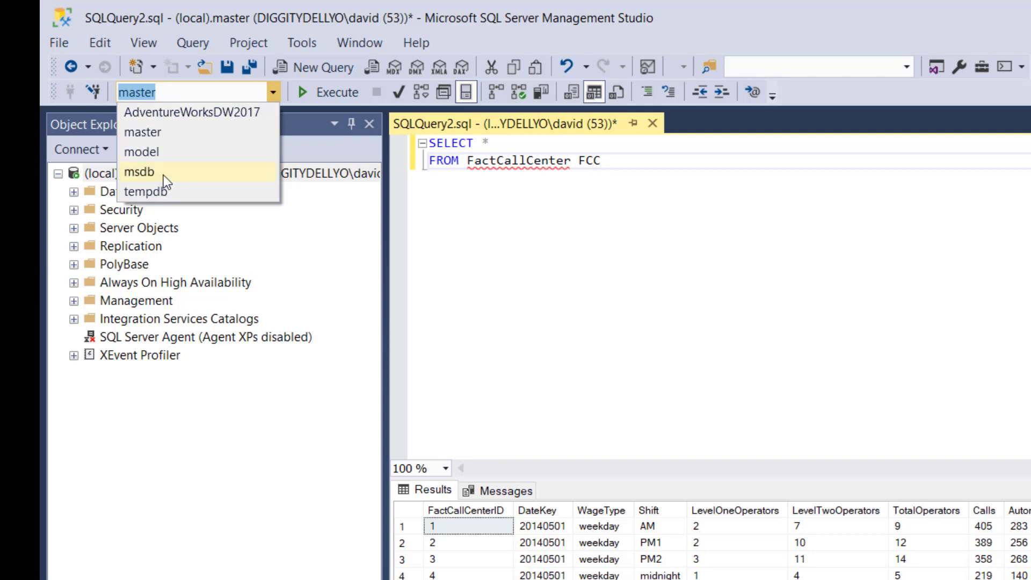
{"action": "mouse_move", "coordinate": [146, 191]}
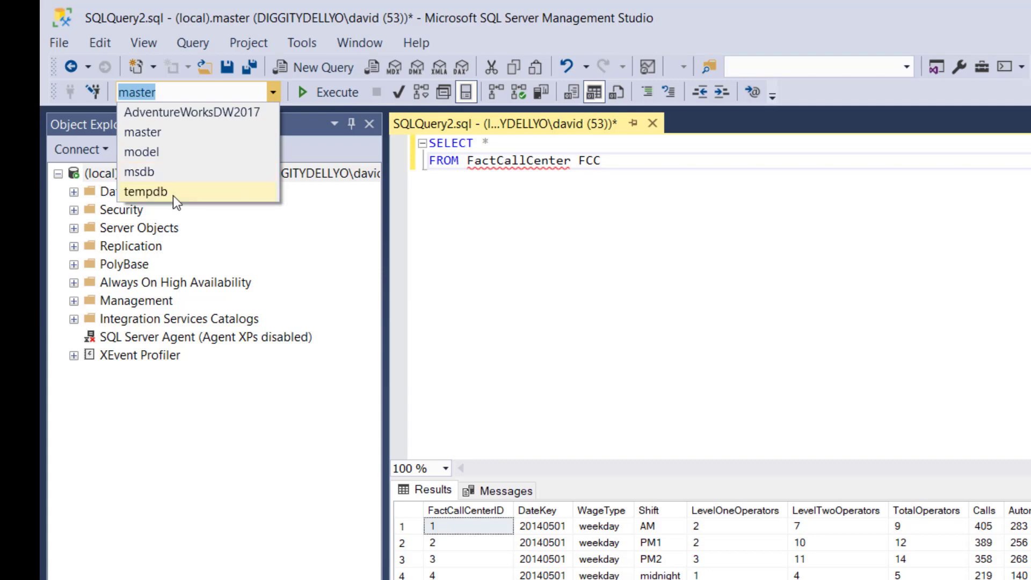
{"action": "mouse_move", "coordinate": [172, 192]}
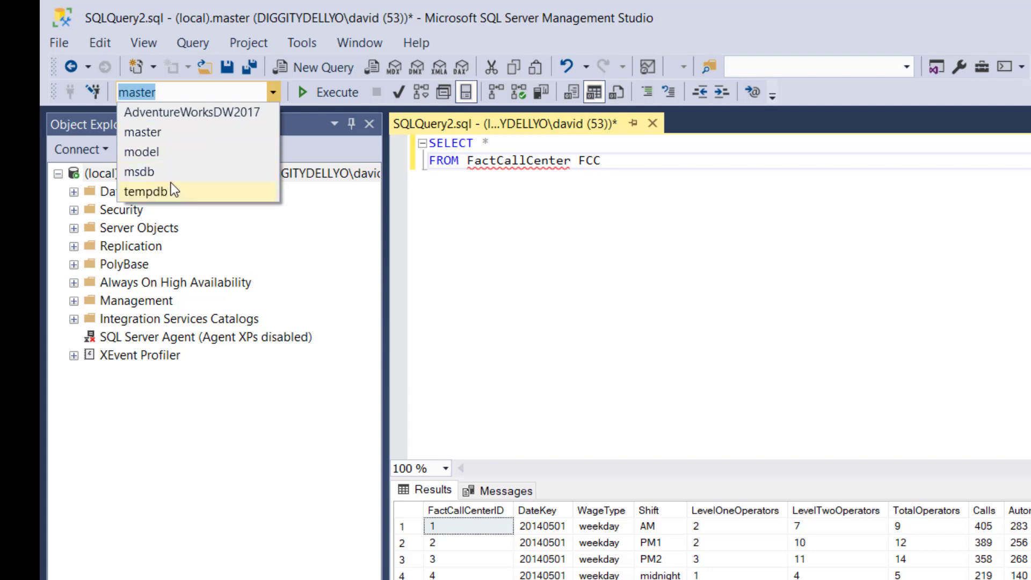
{"action": "mouse_move", "coordinate": [172, 152]}
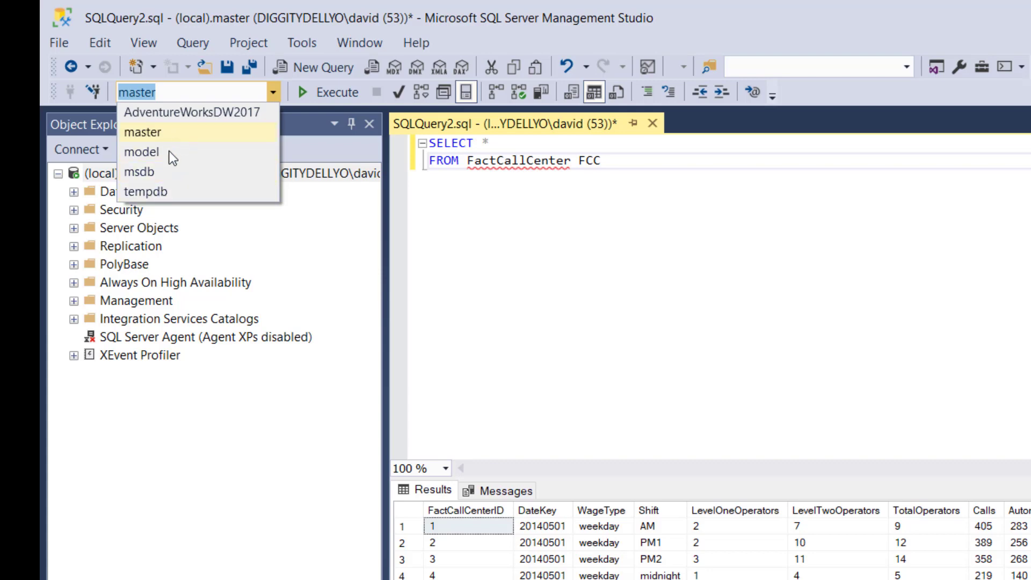
{"action": "mouse_move", "coordinate": [169, 133]}
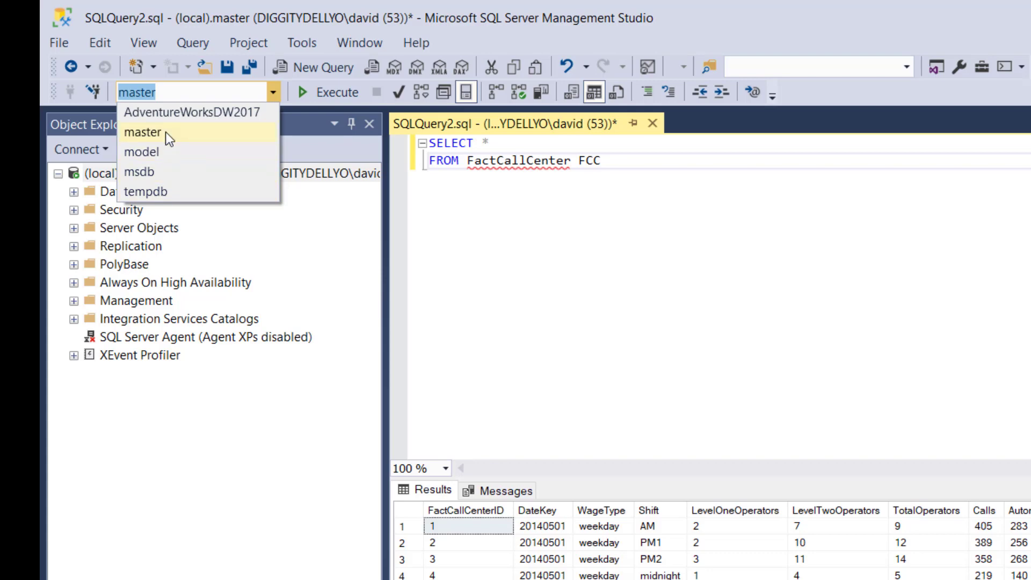
{"action": "mouse_move", "coordinate": [159, 149]}
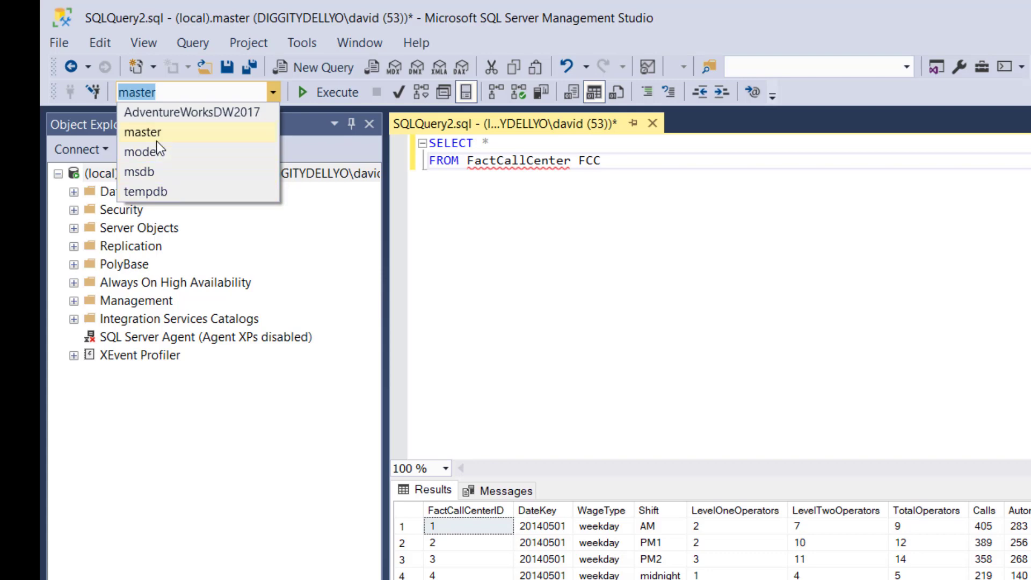
{"action": "mouse_move", "coordinate": [194, 111]}
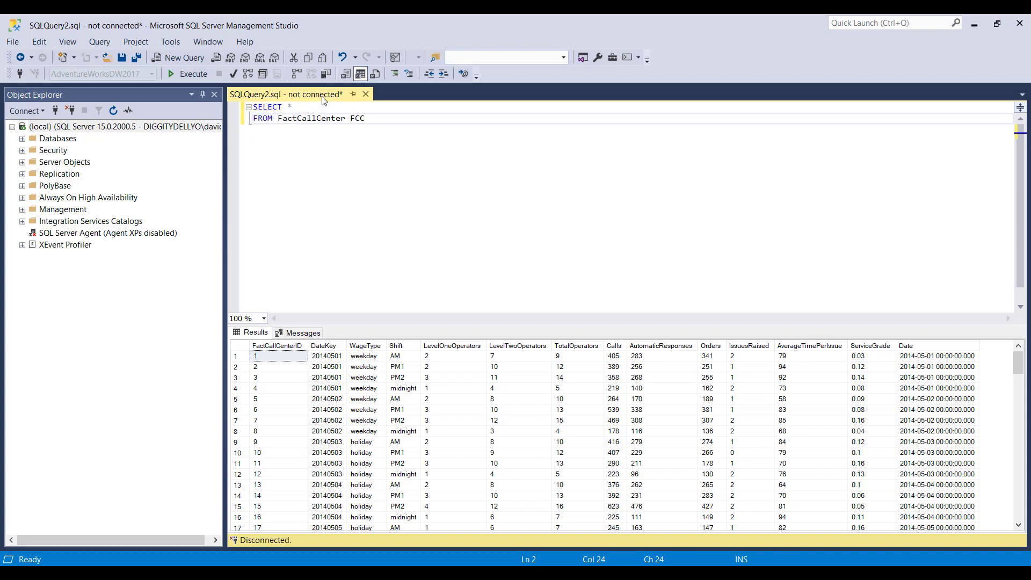
Execute the SELECT * FROM FactCallCenter FCC query against AdventureWorksDW2017.
{"action": "left_click", "coordinate": [365, 118]}
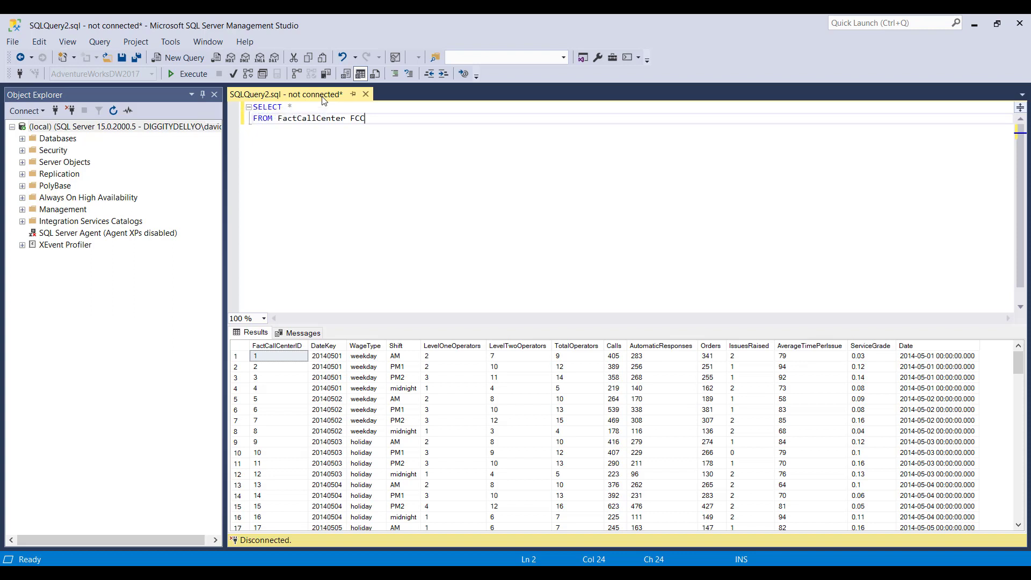
{"action": "mouse_move", "coordinate": [440, 239]}
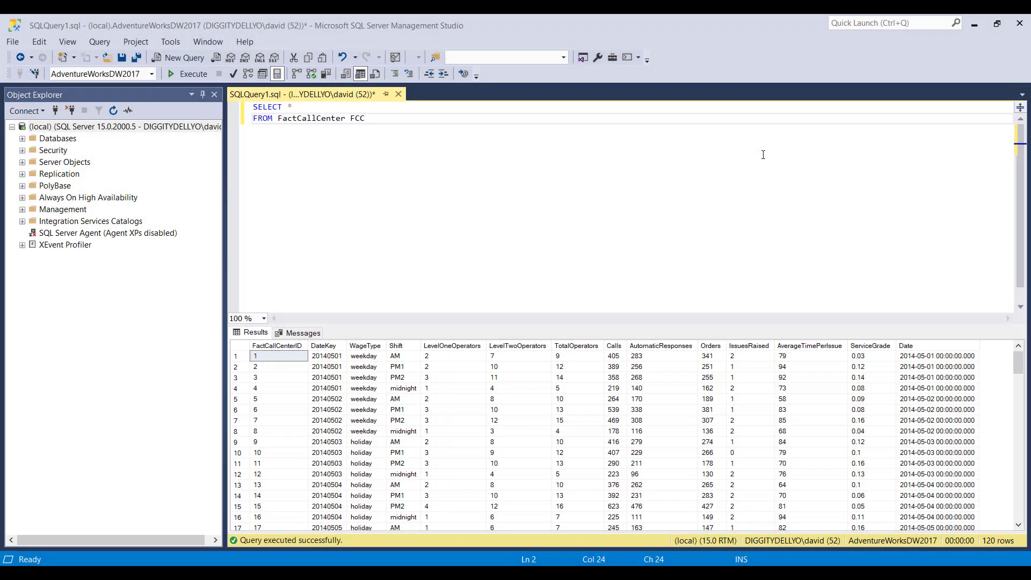
{"action": "mouse_move", "coordinate": [484, 219]}
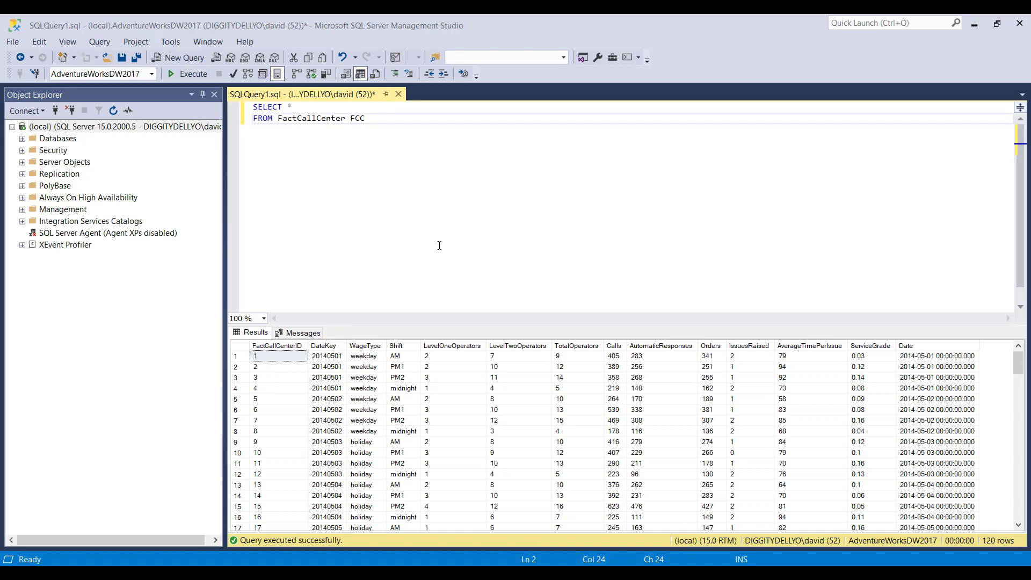
Select all cells of the FactCallCenter results grid.
{"action": "left_click", "coordinate": [236, 345]}
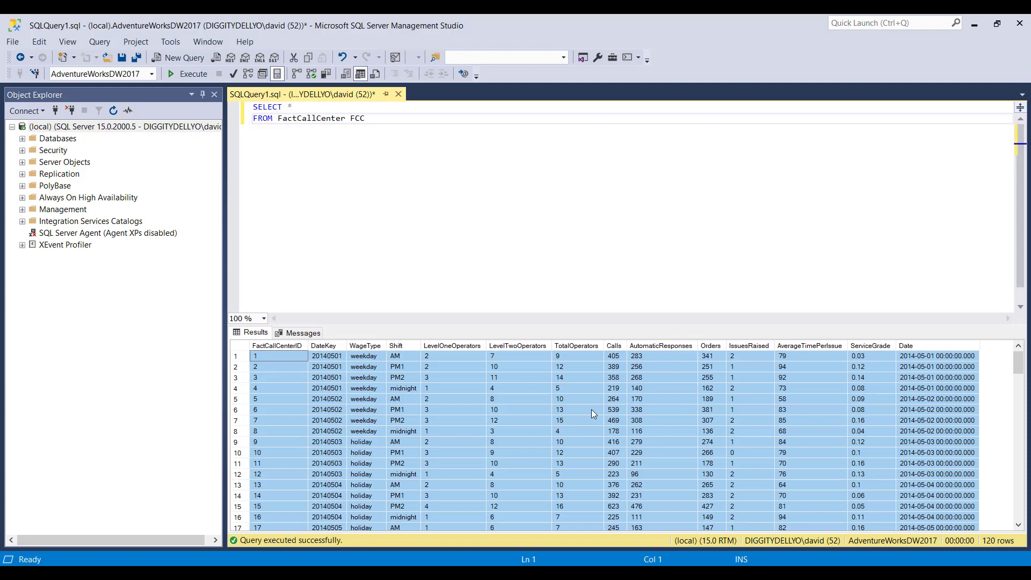
{"action": "mouse_move", "coordinate": [564, 429]}
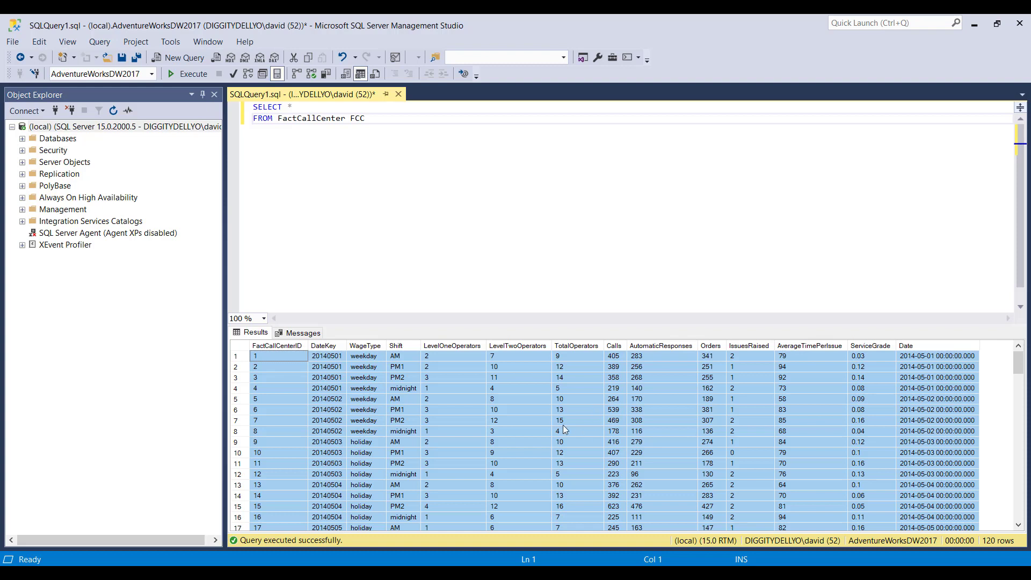
{"action": "mouse_move", "coordinate": [588, 434]}
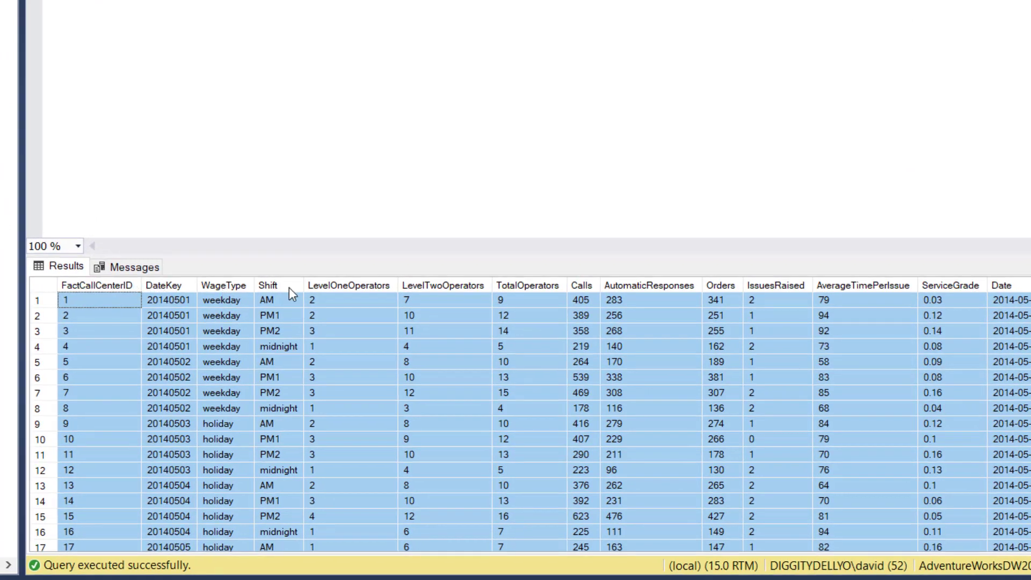
{"action": "mouse_move", "coordinate": [115, 291]}
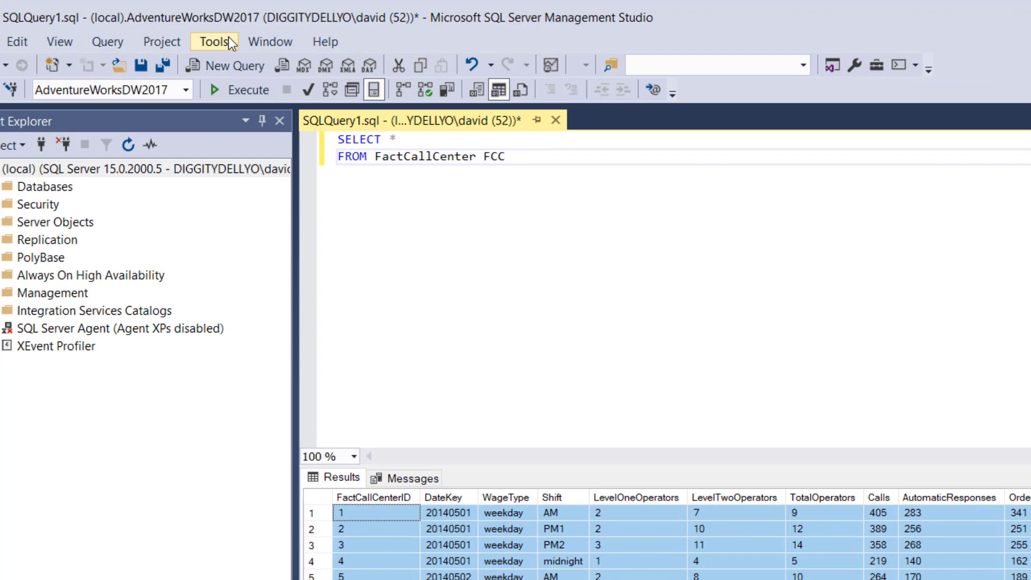
{"action": "mouse_move", "coordinate": [225, 45]}
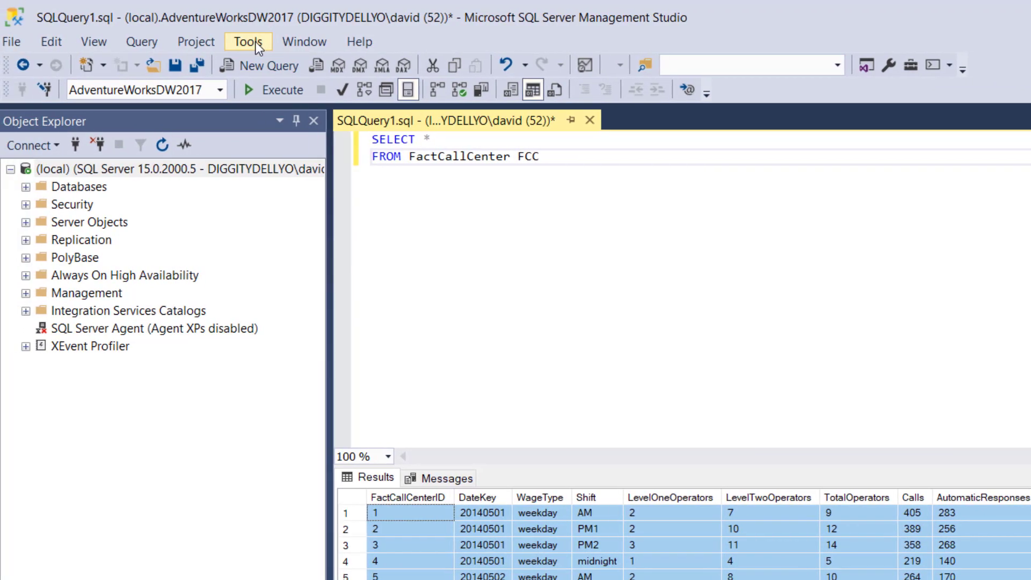
In Options > Results to Grid, enable including column headers when copying or saving results.
{"action": "left_click", "coordinate": [256, 41]}
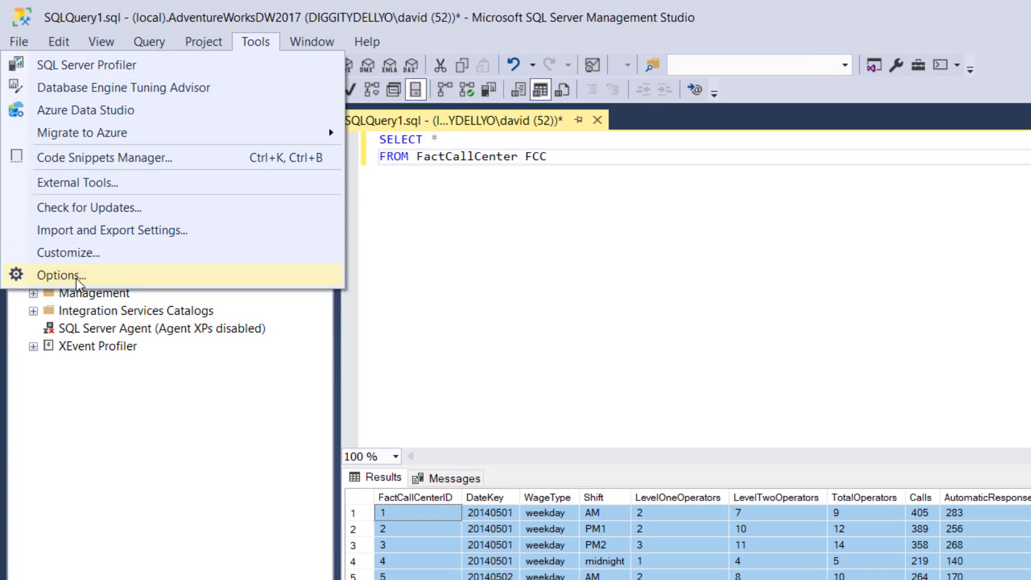
{"action": "left_click", "coordinate": [62, 275]}
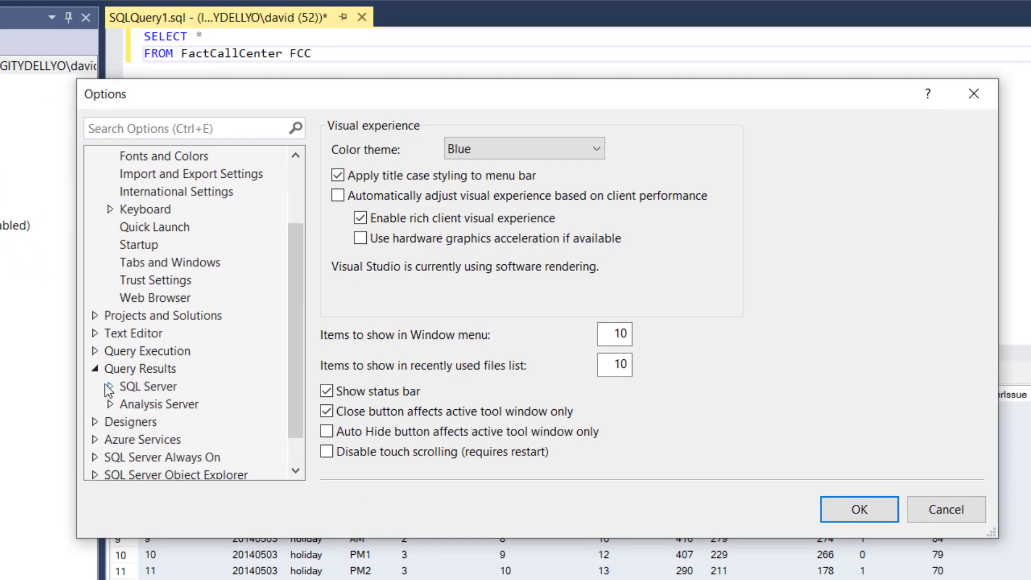
{"action": "left_click", "coordinate": [148, 386]}
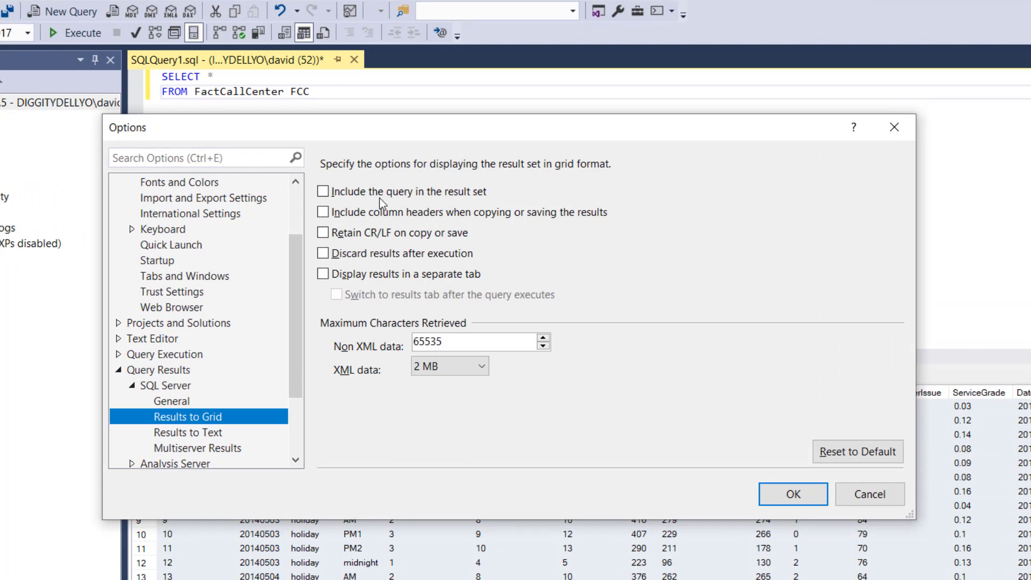
{"action": "mouse_move", "coordinate": [461, 239]}
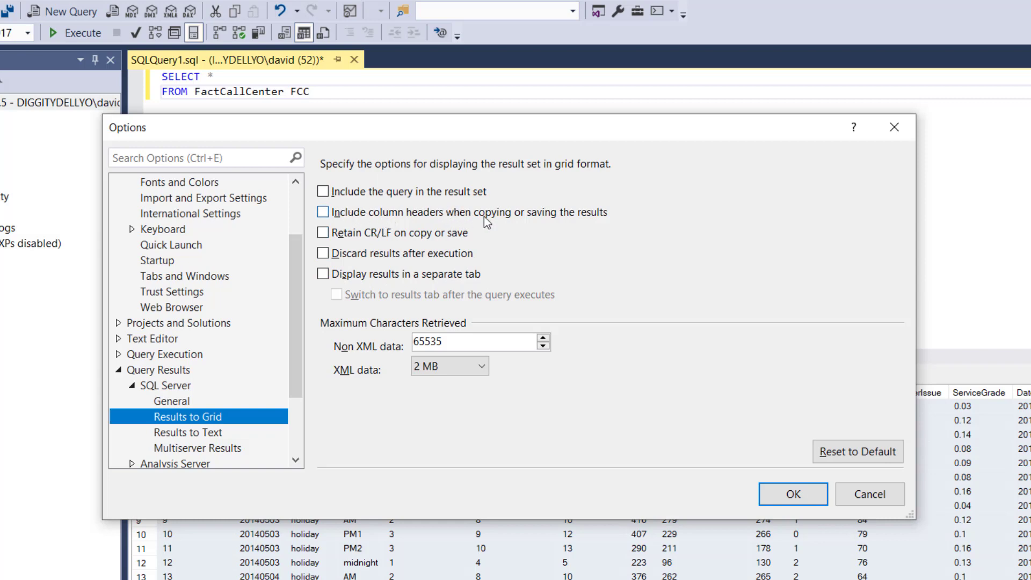
{"action": "mouse_move", "coordinate": [406, 223]}
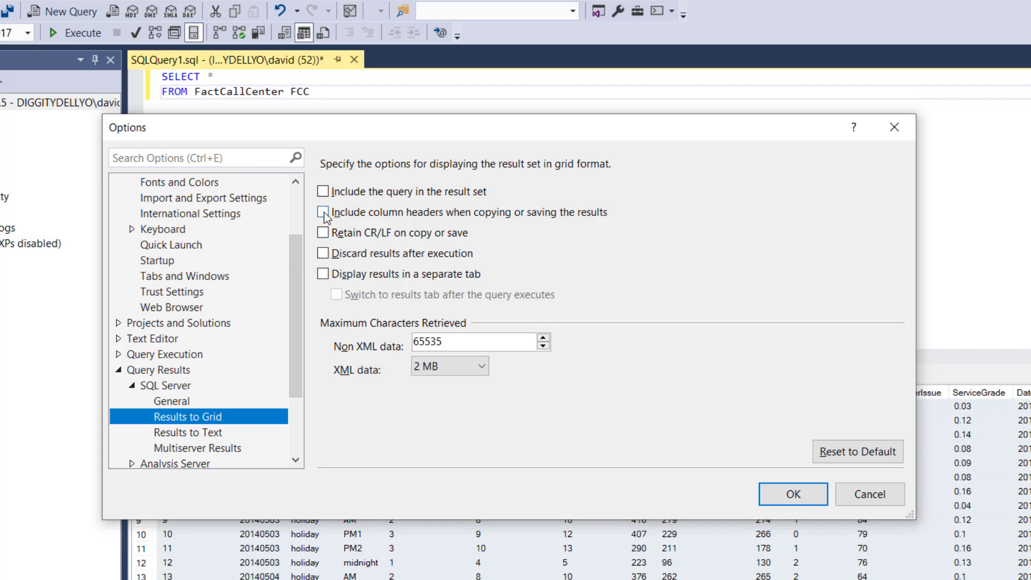
{"action": "left_click", "coordinate": [323, 212]}
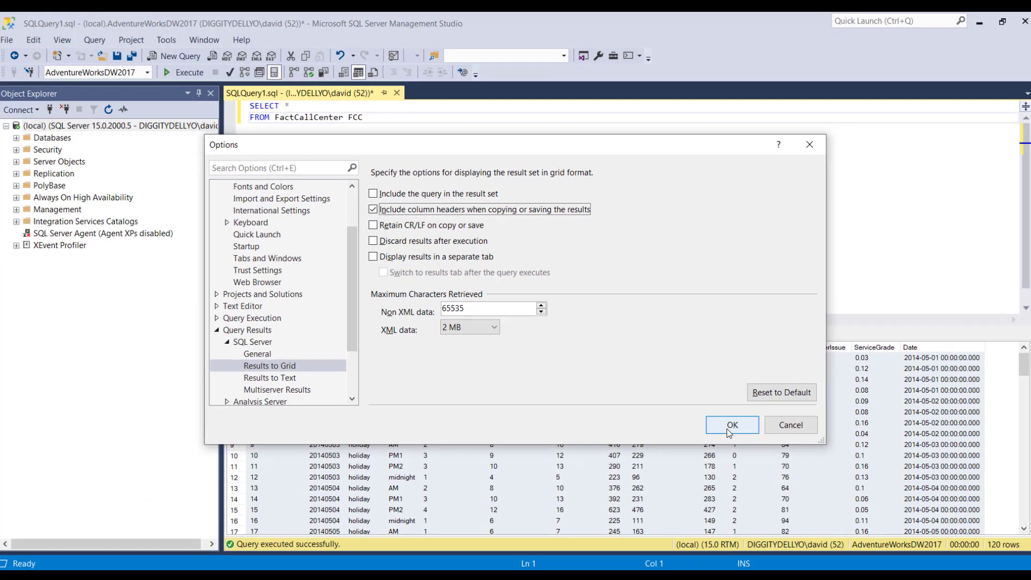
Apply the Options change and close SSMS without saving the query.
{"action": "left_click", "coordinate": [731, 424]}
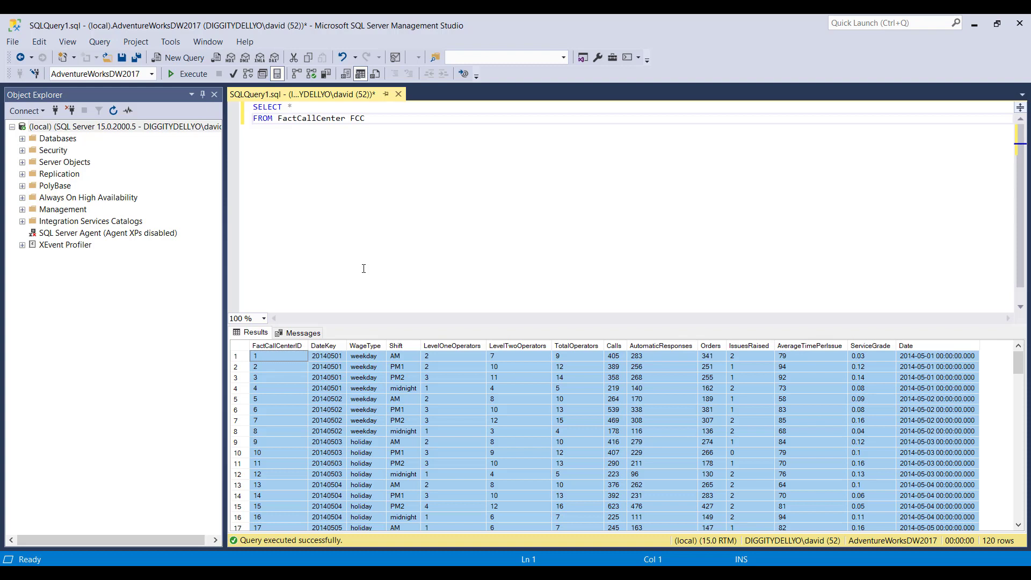
{"action": "left_click", "coordinate": [1019, 22]}
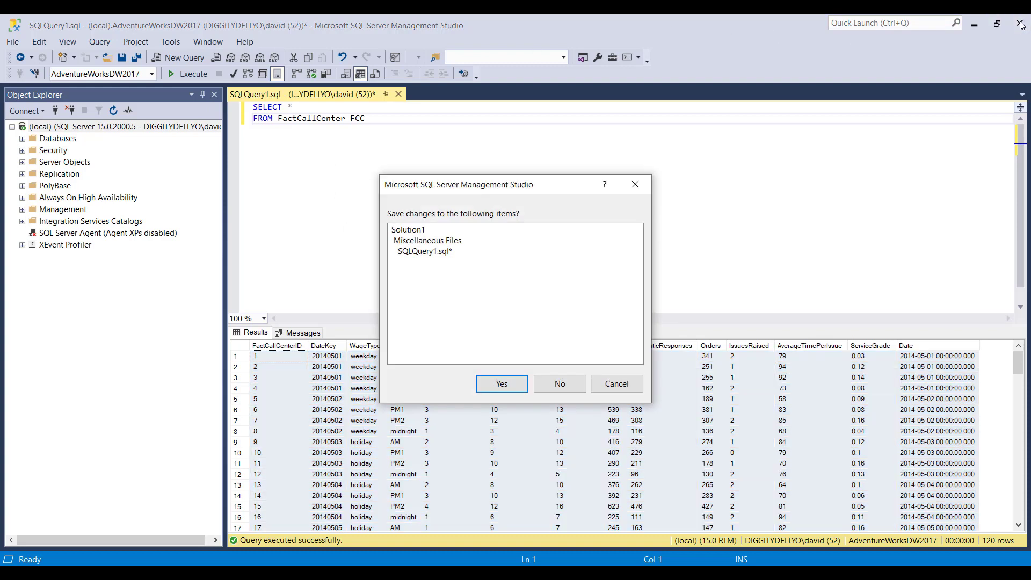
{"action": "left_click", "coordinate": [559, 384]}
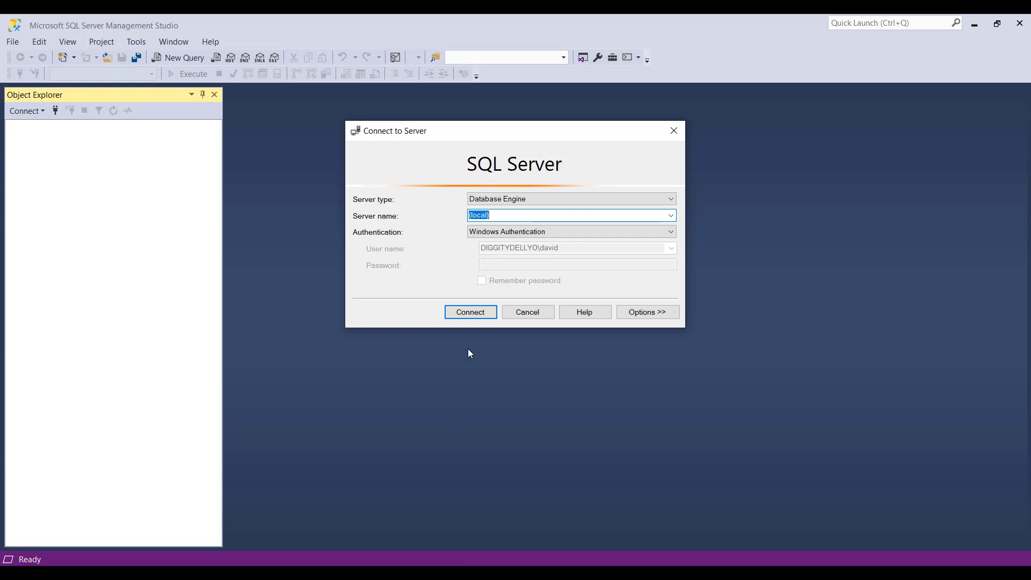
Reopen SSMS and connect to the local server again.
{"action": "left_click", "coordinate": [469, 312]}
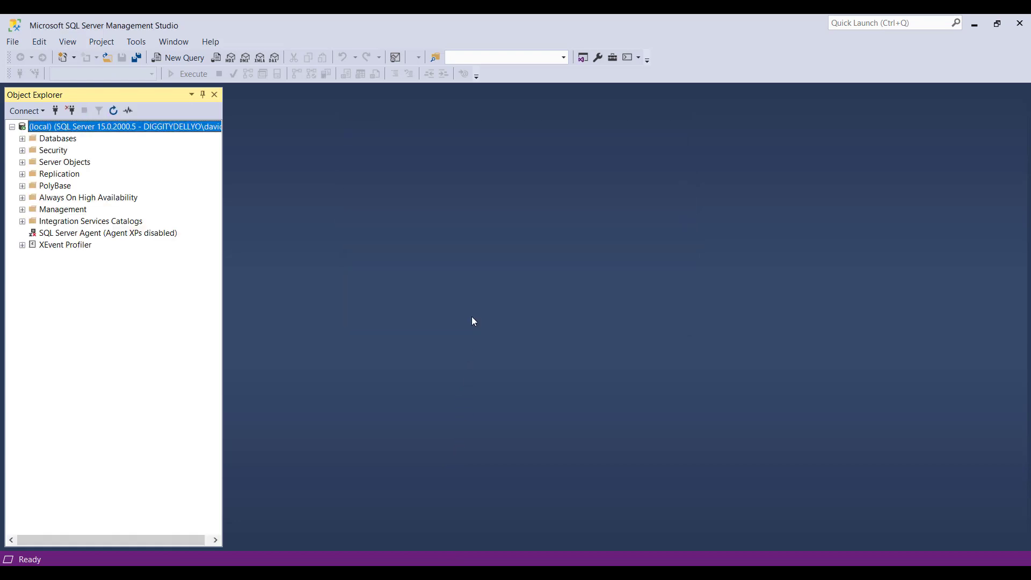
{"action": "mouse_move", "coordinate": [379, 275]}
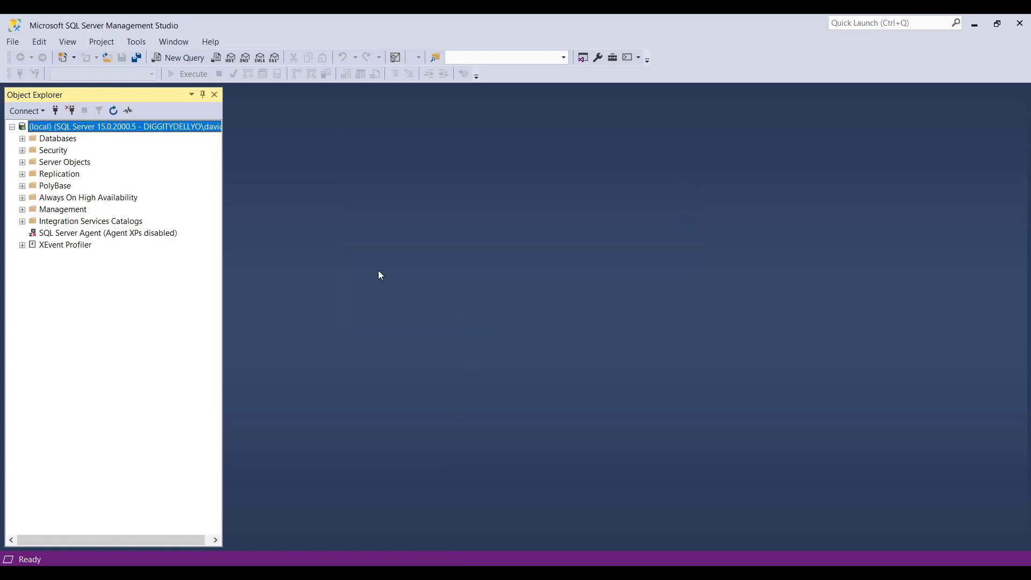
{"action": "left_click", "coordinate": [178, 57]}
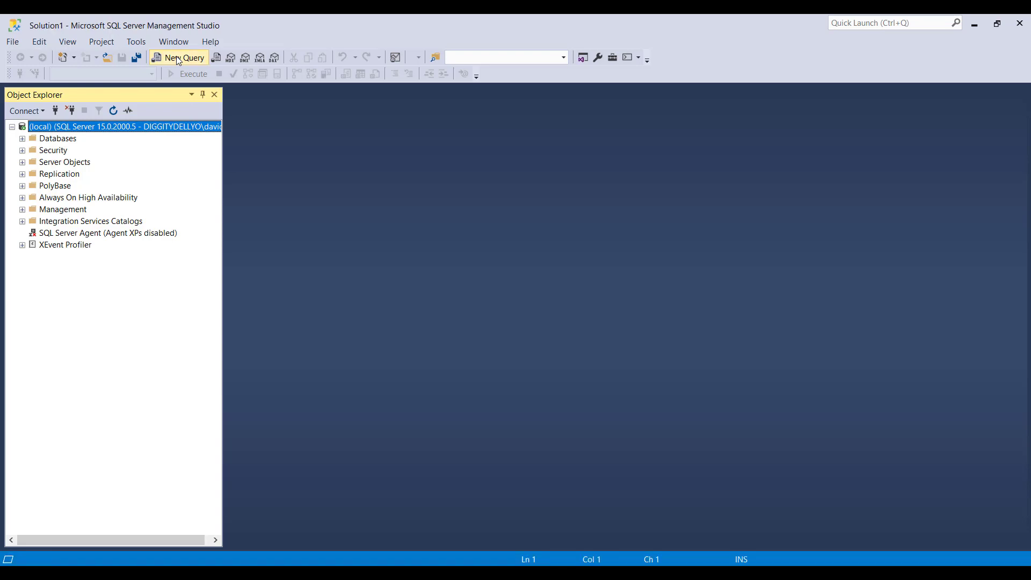
In a new query window, run SELECT * FROM FactCallCenter FCC against AdventureWorksDW2017, returning 120 rows.
{"action": "left_click", "coordinate": [178, 58]}
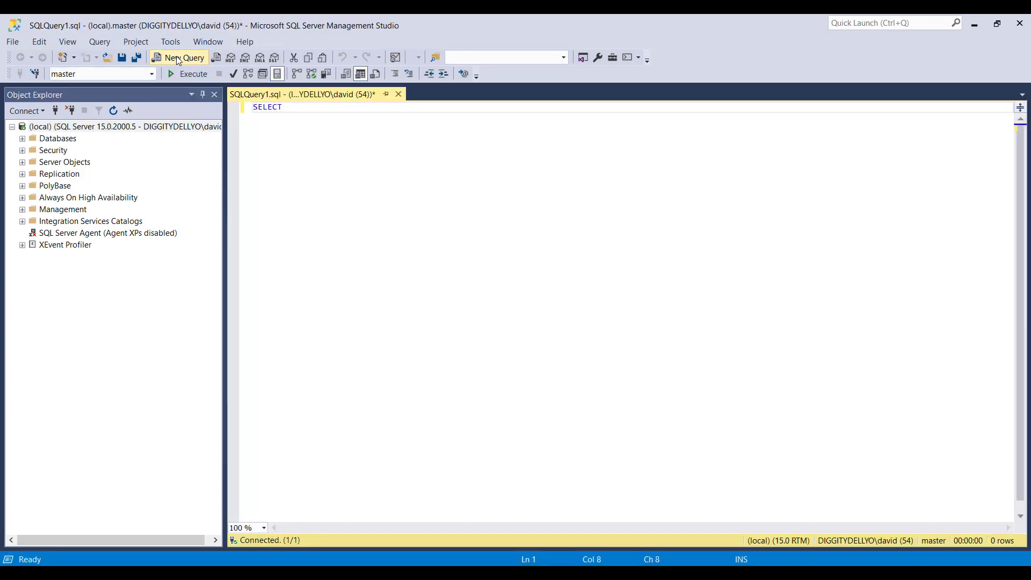
{"action": "type", "text": "*"}
{"action": "type", "text": "FROM Fact"}
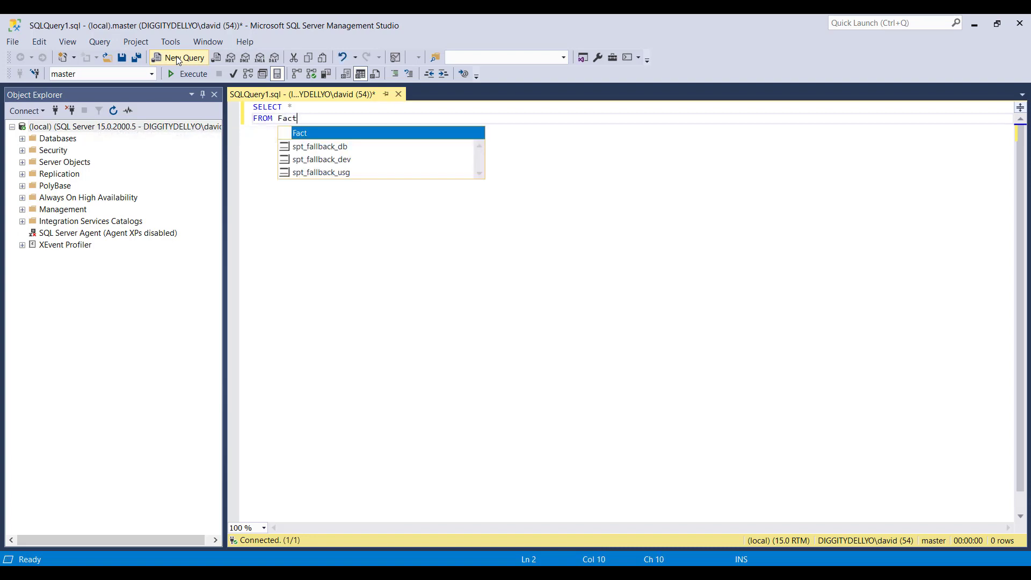
{"action": "type", "text": "CallCenter FCC"}
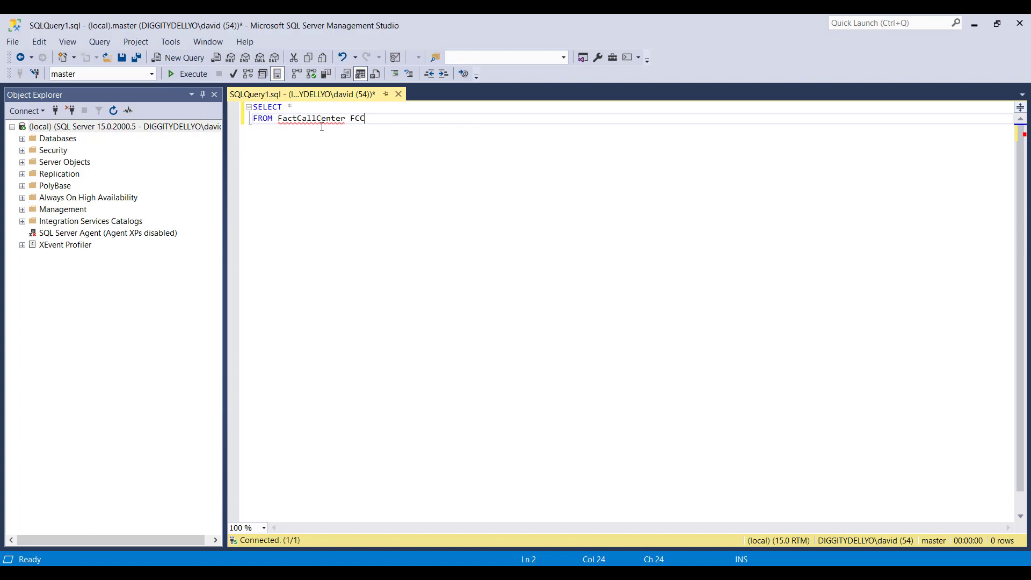
{"action": "left_click", "coordinate": [150, 73]}
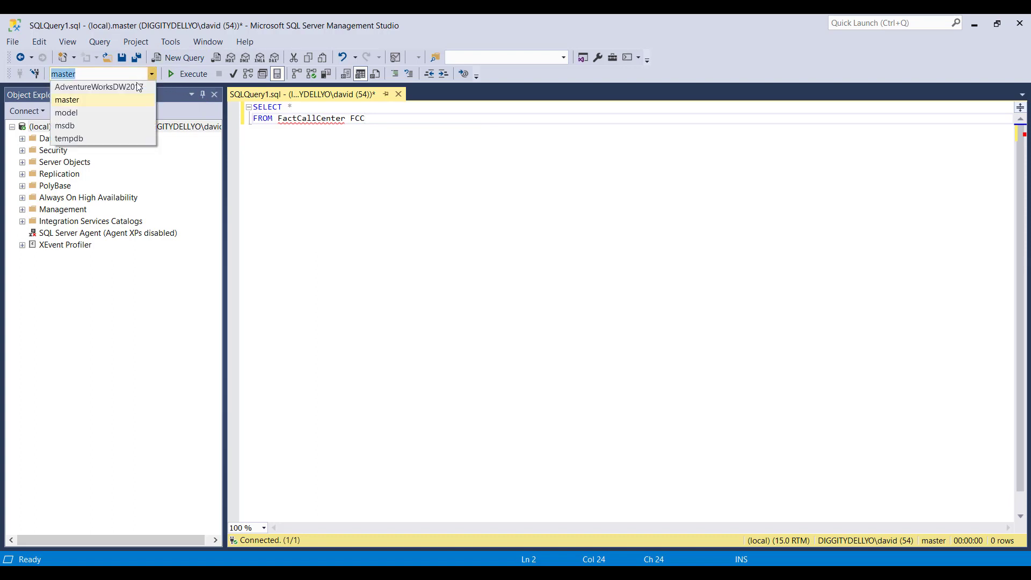
{"action": "left_click", "coordinate": [96, 86]}
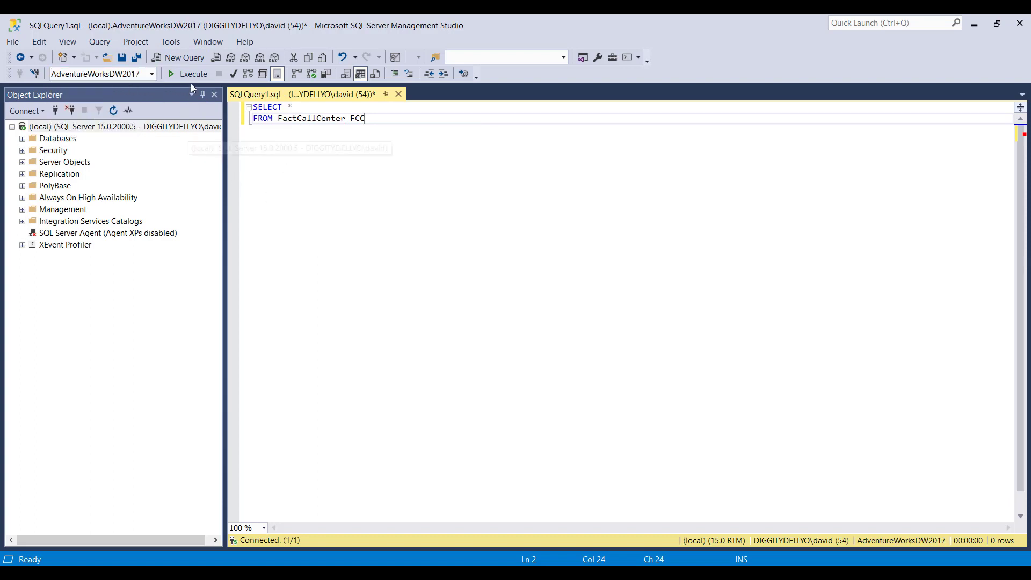
{"action": "left_click", "coordinate": [192, 74]}
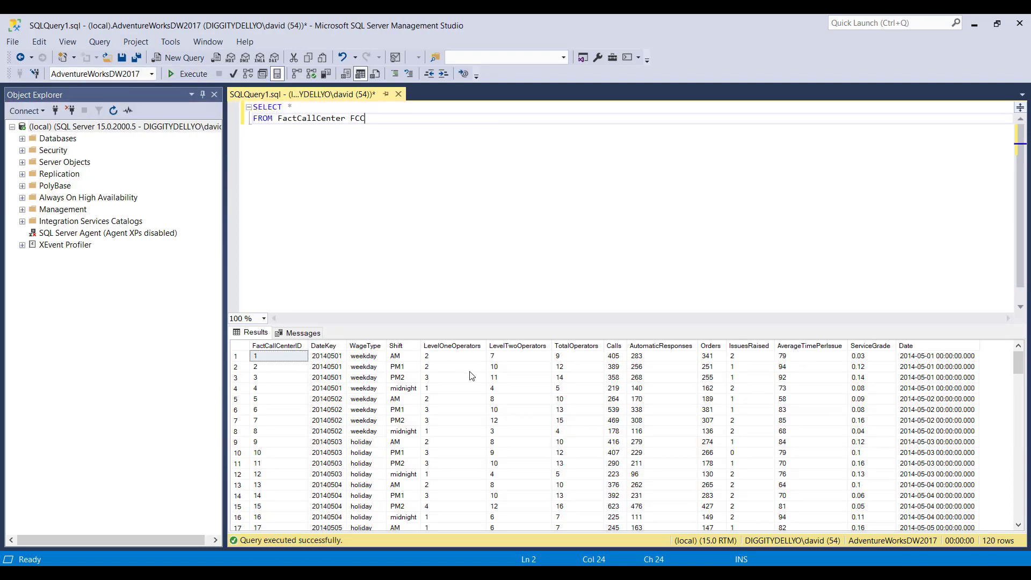
{"action": "mouse_move", "coordinate": [248, 353]}
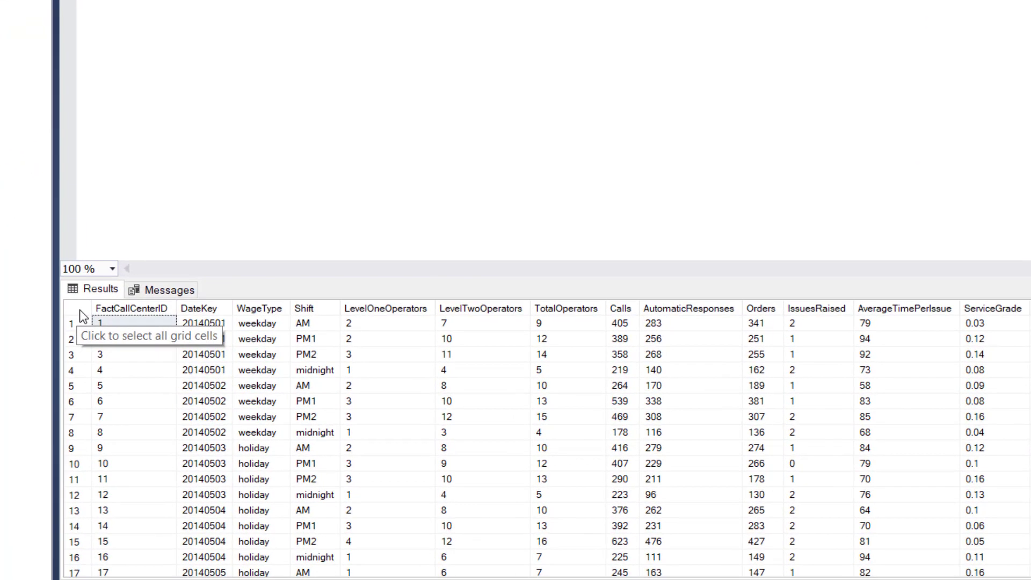
Select all result cells and choose Save Results As from their context menu.
{"action": "left_click", "coordinate": [76, 309]}
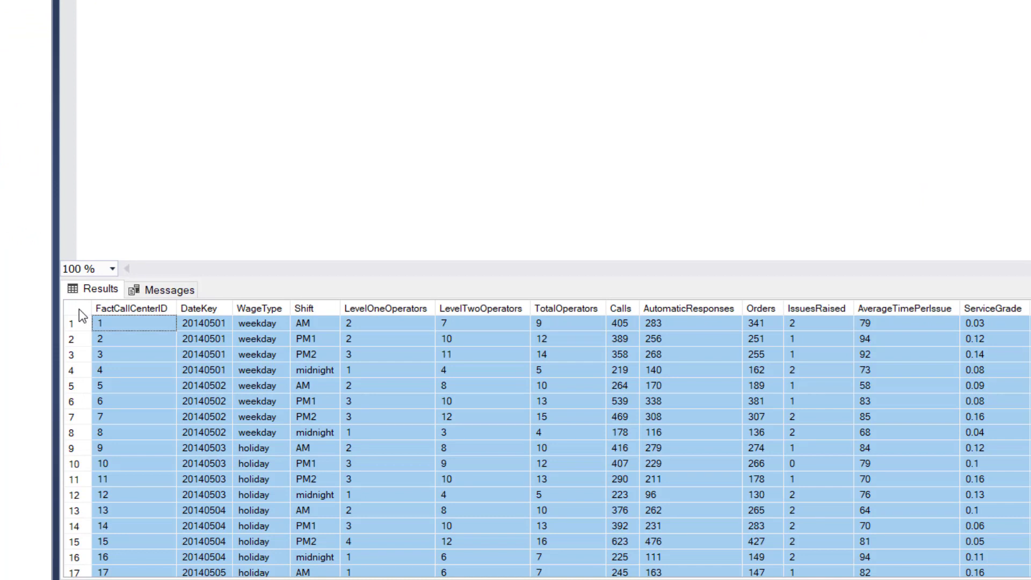
{"action": "right_click", "coordinate": [79, 316]}
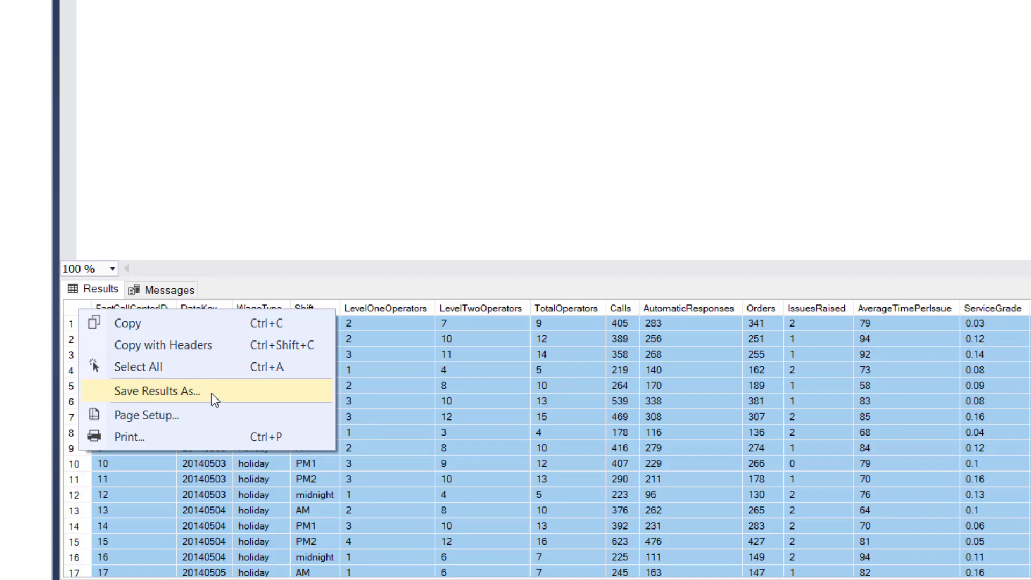
{"action": "left_click", "coordinate": [153, 391]}
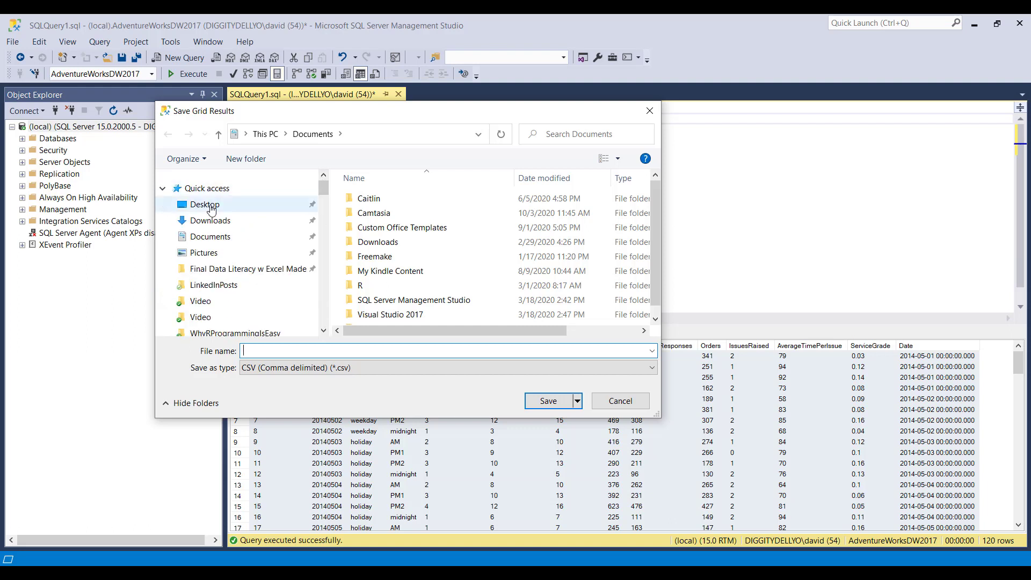
Save the results to the Desktop as a CSV file named FactCallCenter.
{"action": "left_click", "coordinate": [204, 204]}
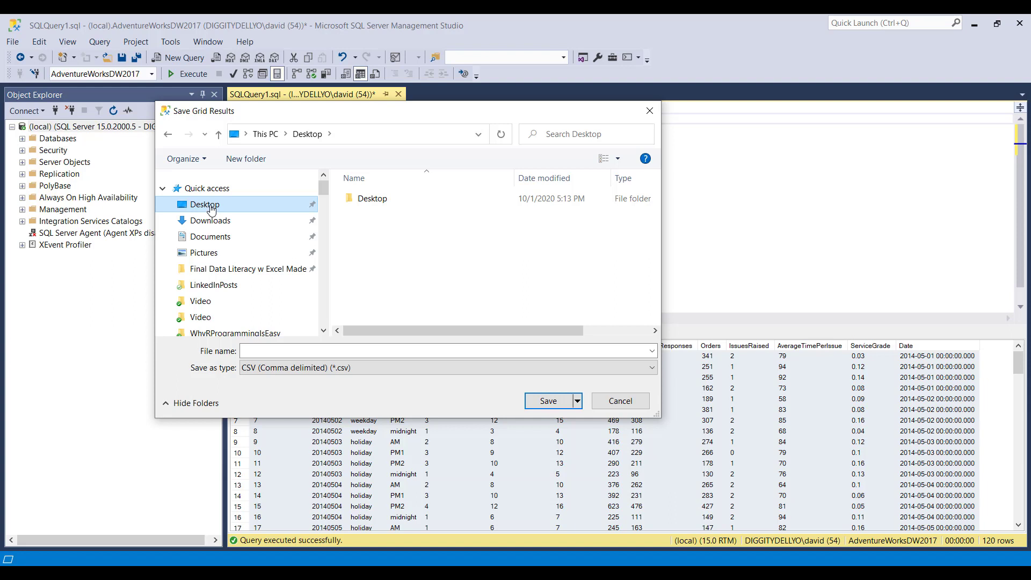
{"action": "mouse_move", "coordinate": [270, 253]}
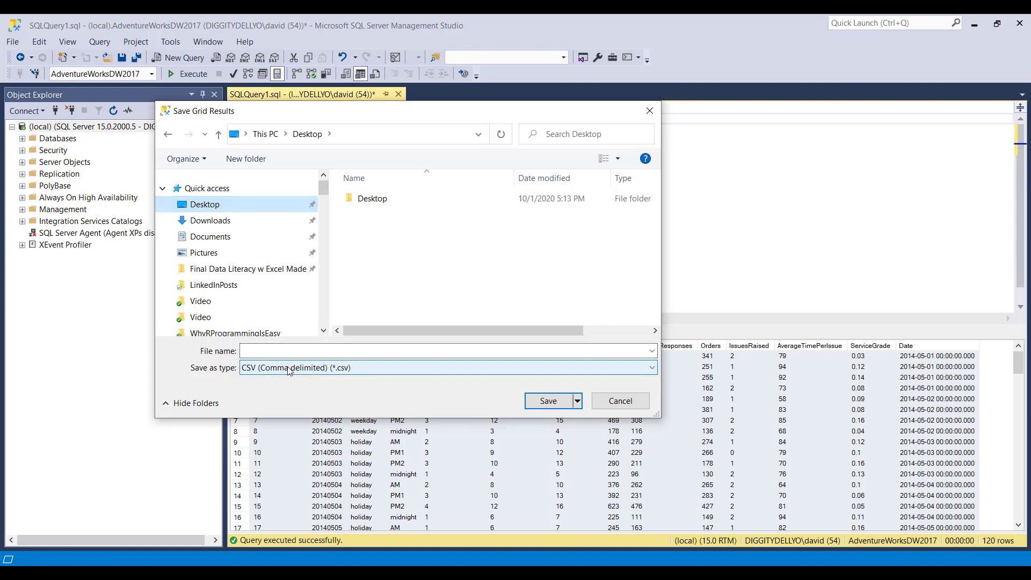
{"action": "left_click", "coordinate": [447, 350]}
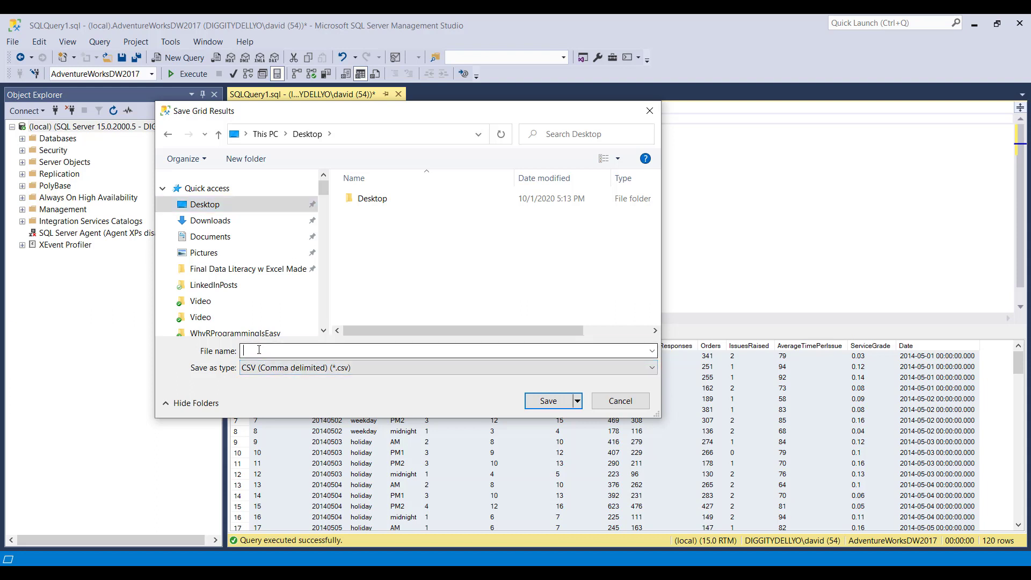
{"action": "type", "text": "FactCallCenter"}
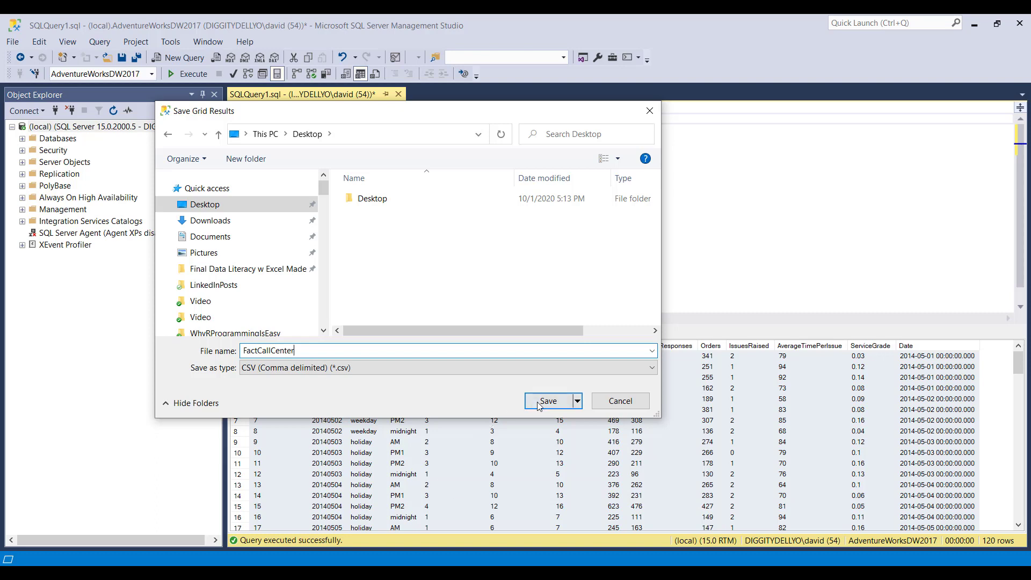
{"action": "left_click", "coordinate": [547, 400]}
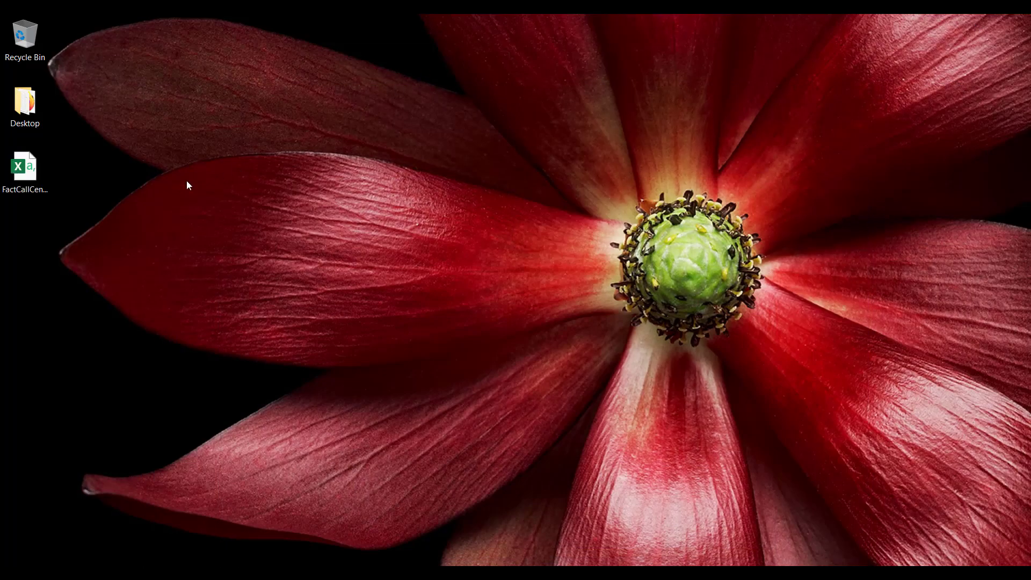
Open FactCallCenter.csv from the desktop with Notepad via Open with.
{"action": "left_click", "coordinate": [25, 171]}
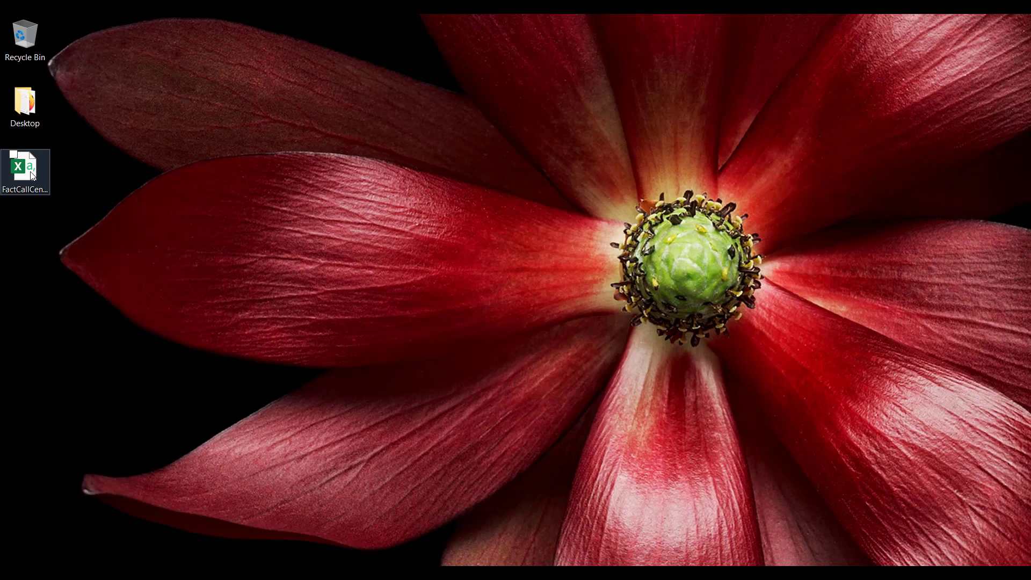
{"action": "right_click", "coordinate": [25, 170]}
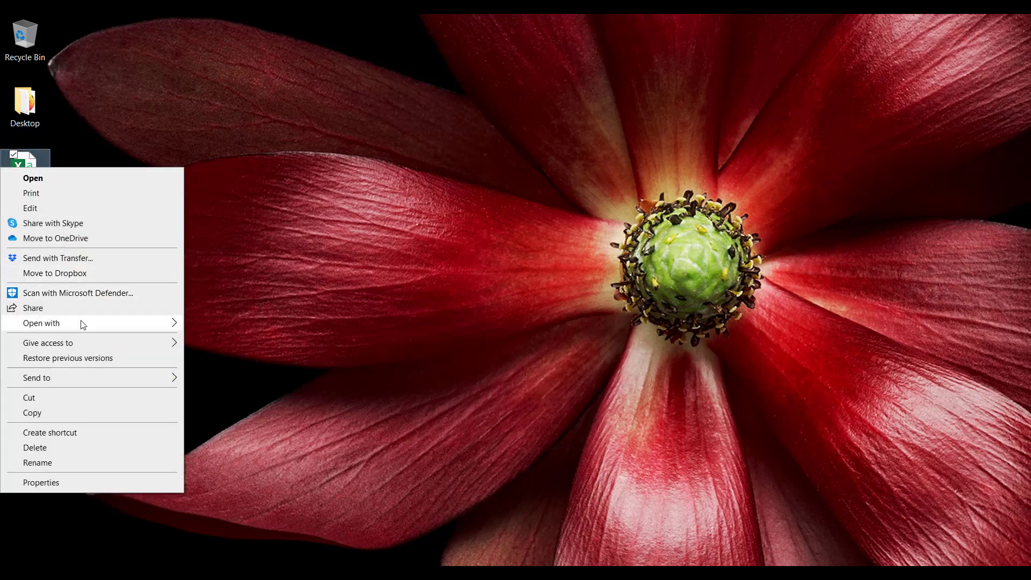
{"action": "left_click", "coordinate": [42, 323]}
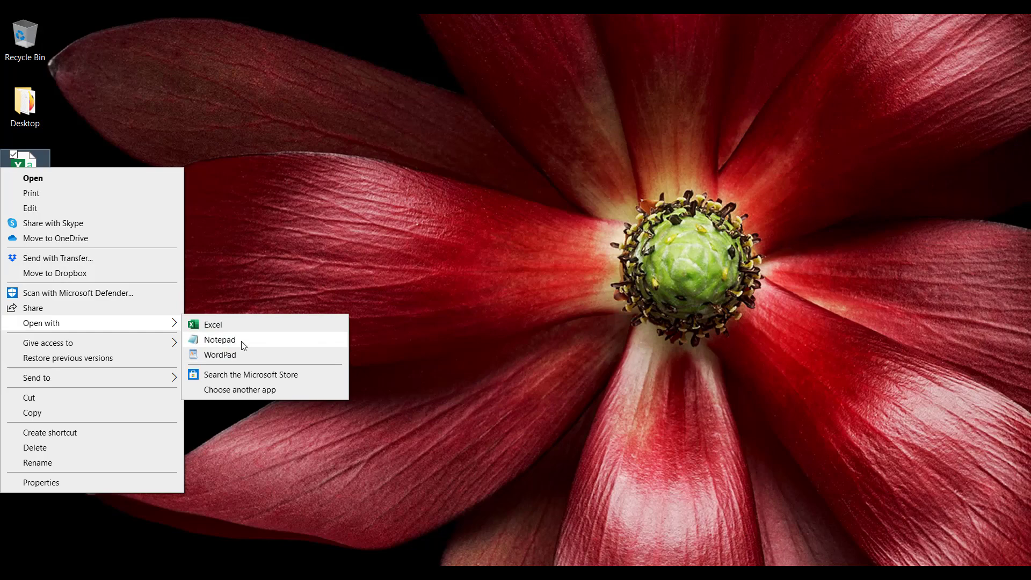
{"action": "left_click", "coordinate": [219, 339]}
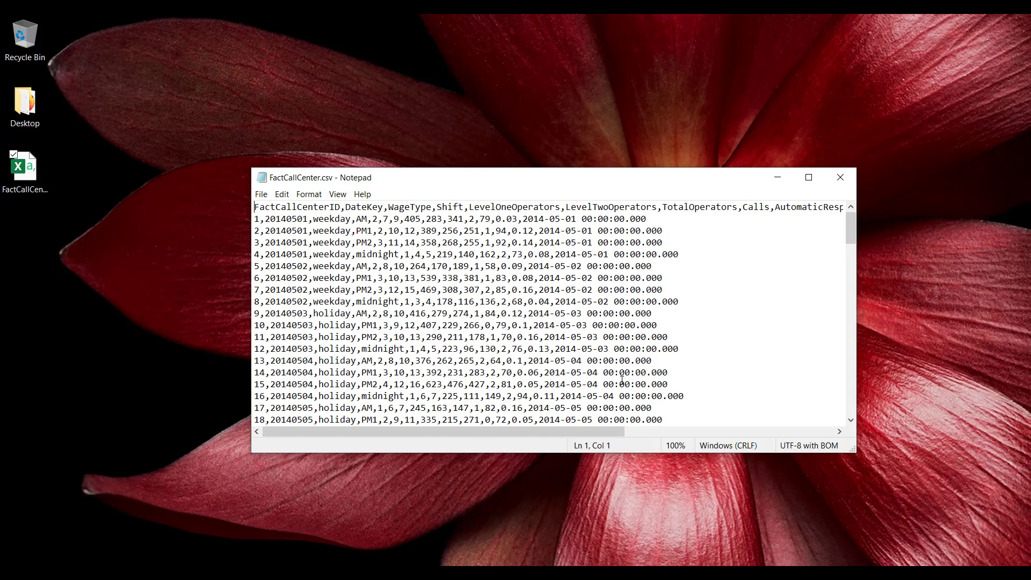
Review the comma-separated rows and UTF-8 with BOM encoding, then close Notepad.
{"action": "left_click", "coordinate": [24, 168]}
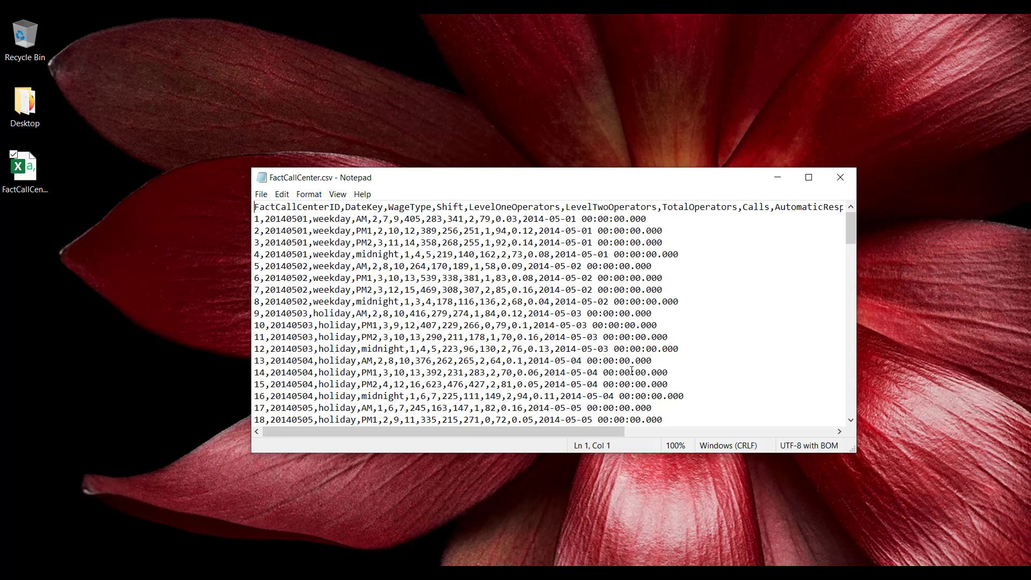
{"action": "mouse_move", "coordinate": [799, 446]}
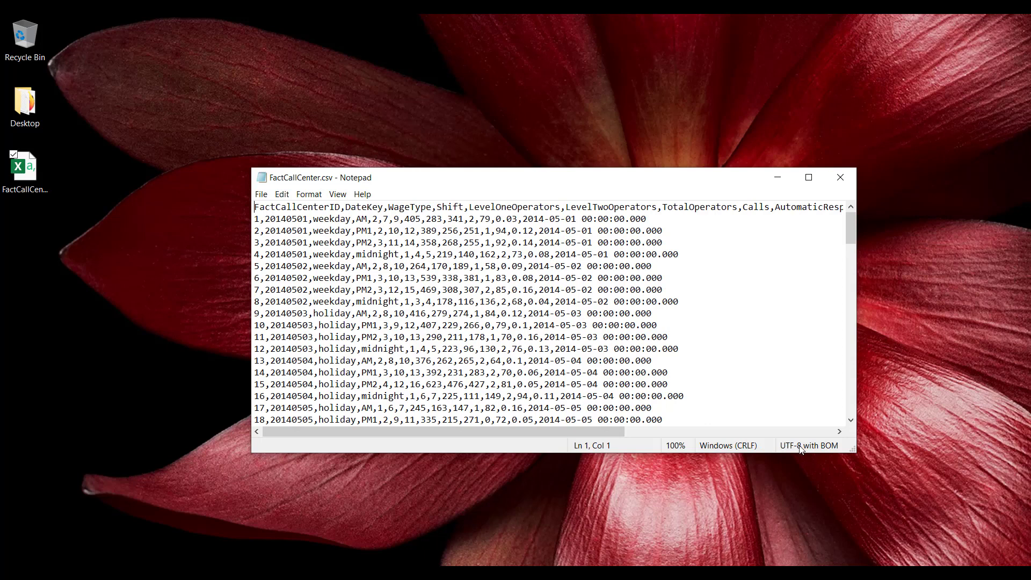
{"action": "mouse_move", "coordinate": [812, 450]}
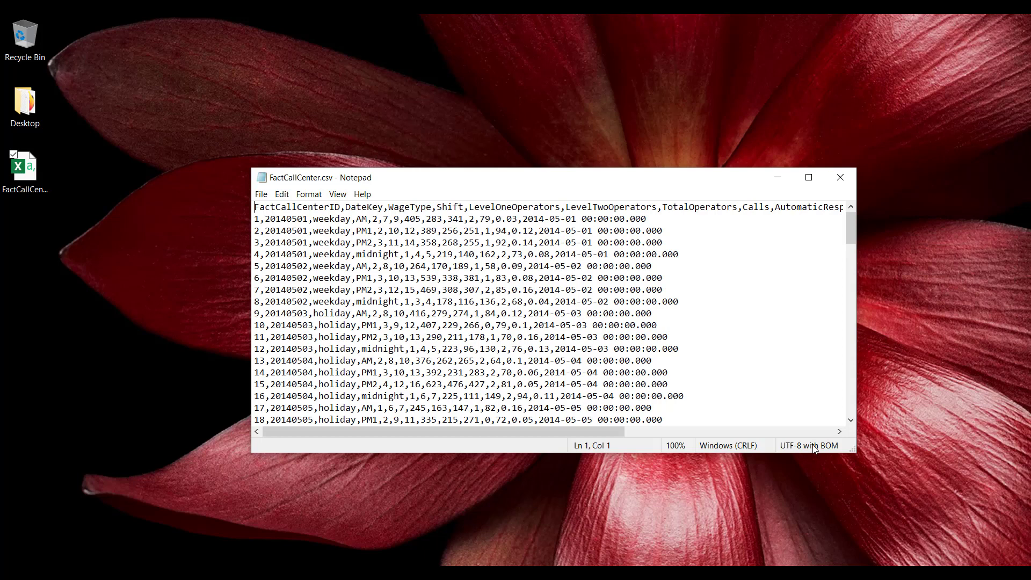
{"action": "mouse_move", "coordinate": [810, 449]}
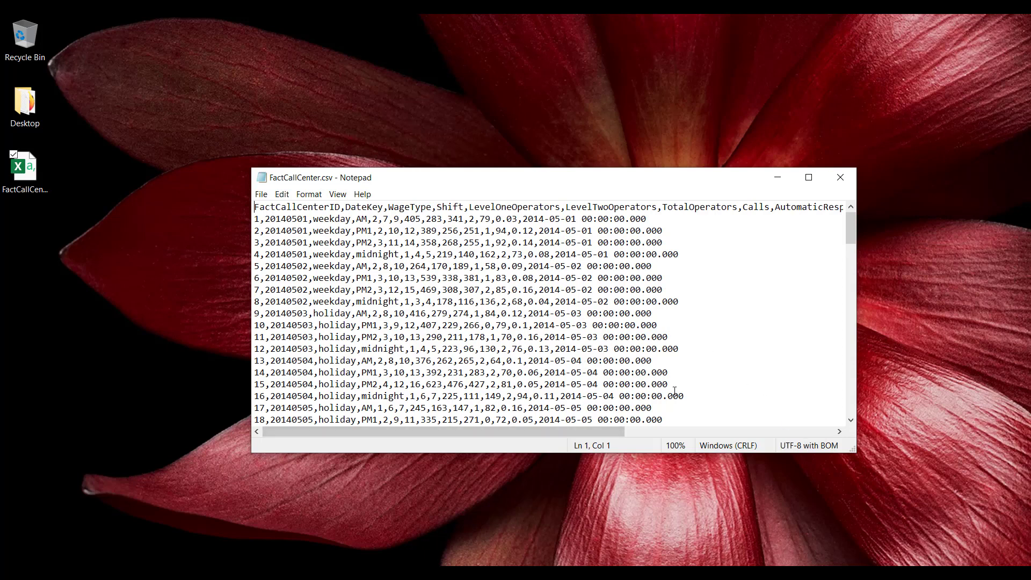
{"action": "mouse_move", "coordinate": [540, 273]}
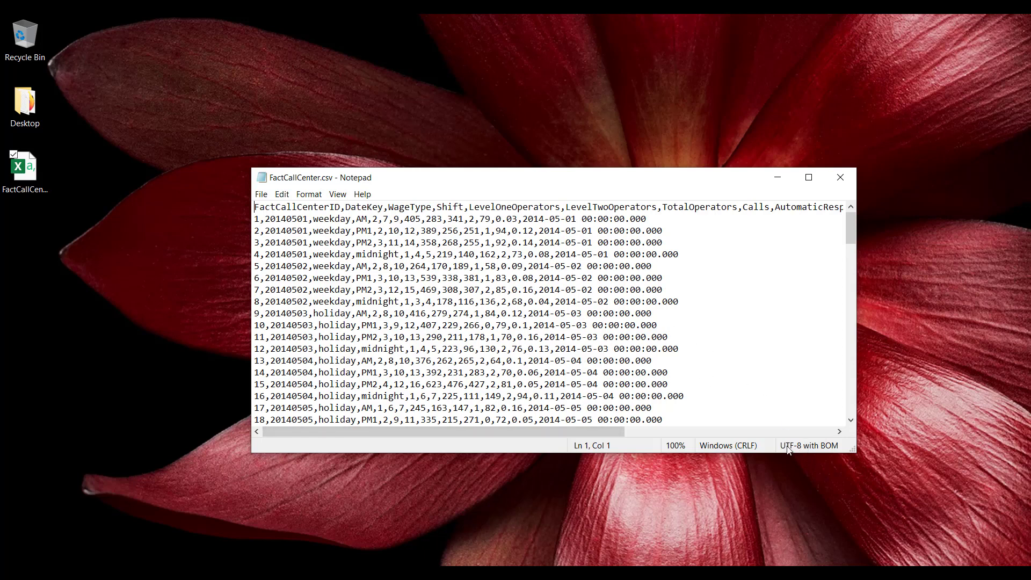
{"action": "mouse_move", "coordinate": [815, 450]}
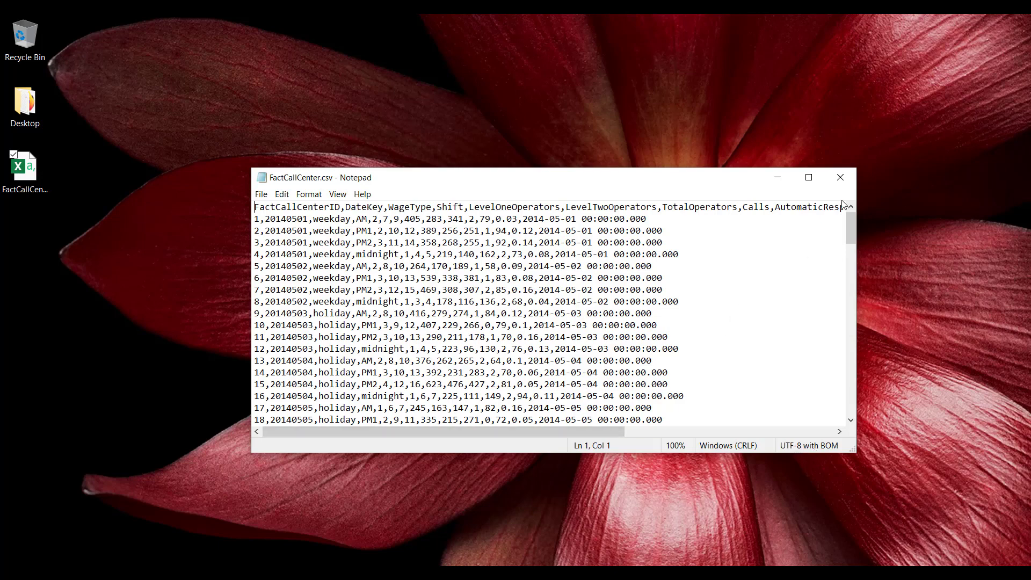
{"action": "left_click", "coordinate": [840, 177]}
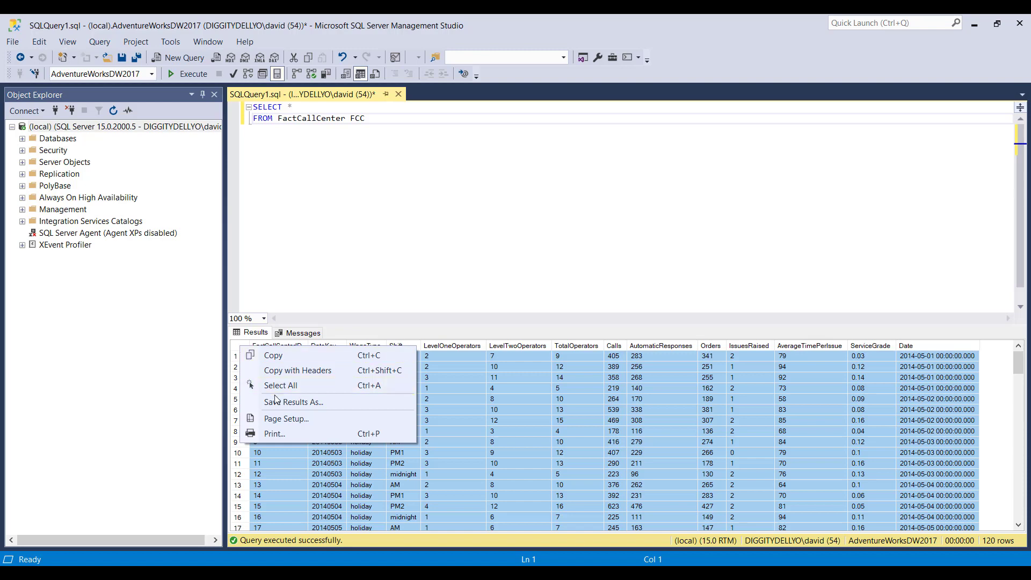
Start a second results save named FactCallCenter2 and reveal the Save with Encoding option.
{"action": "left_click", "coordinate": [294, 401]}
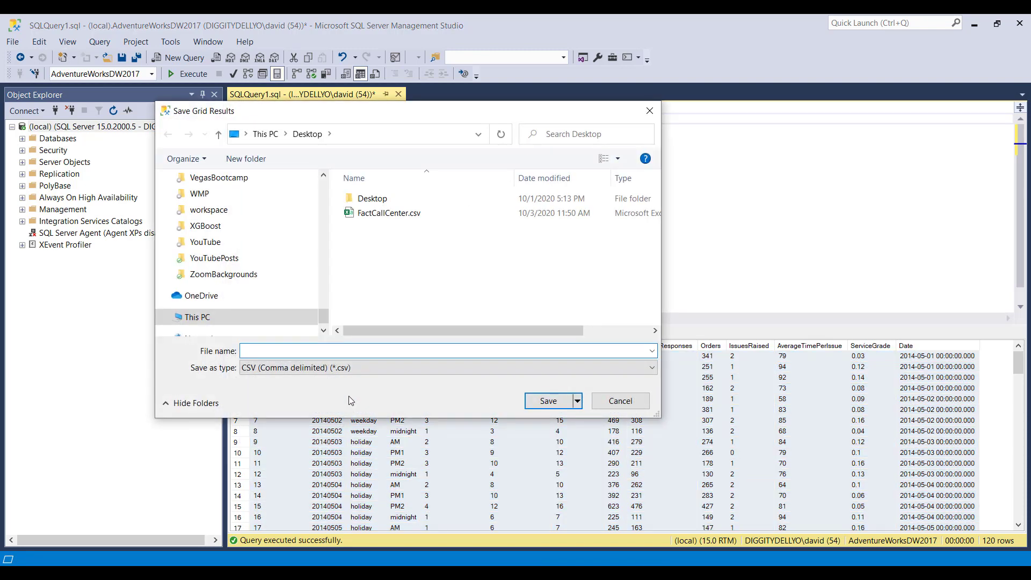
{"action": "type", "text": "FactCallCenter2"}
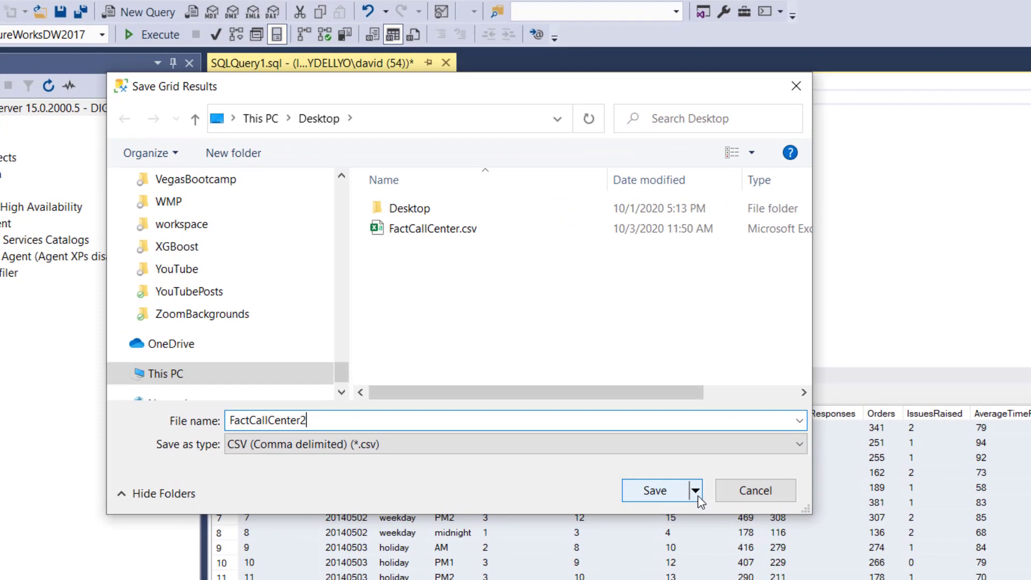
{"action": "left_click", "coordinate": [696, 491]}
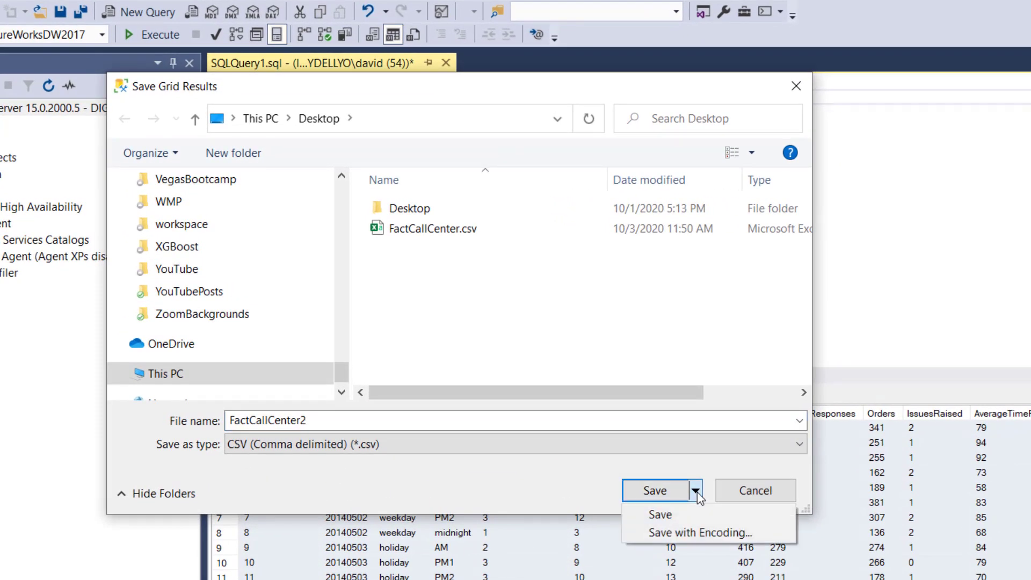
{"action": "mouse_move", "coordinate": [699, 533]}
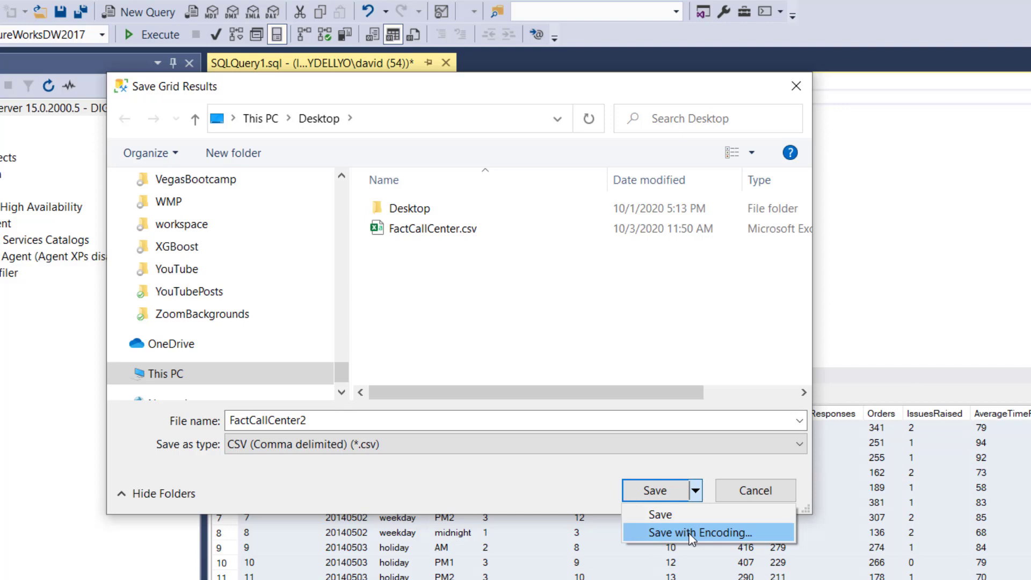
Save FactCallCenter2 to the desktop with ANSI encoding and select the new file.
{"action": "left_click", "coordinate": [699, 532]}
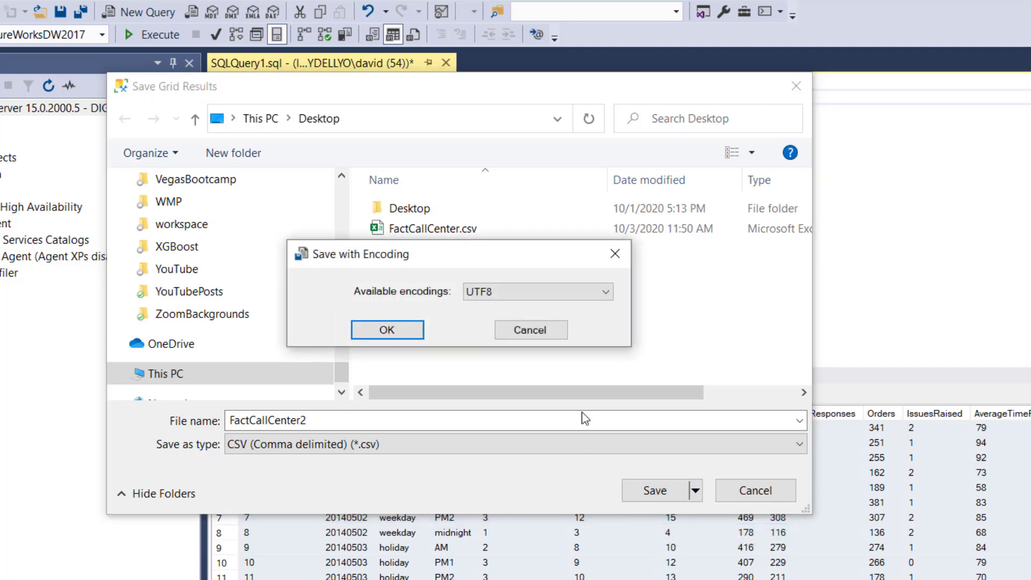
{"action": "left_click", "coordinate": [536, 292]}
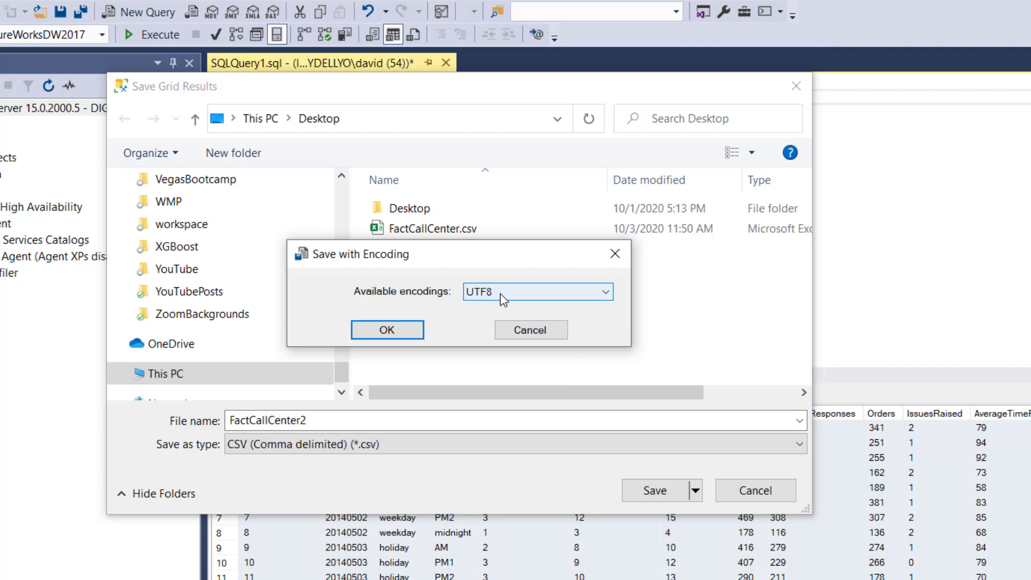
{"action": "left_click", "coordinate": [605, 291]}
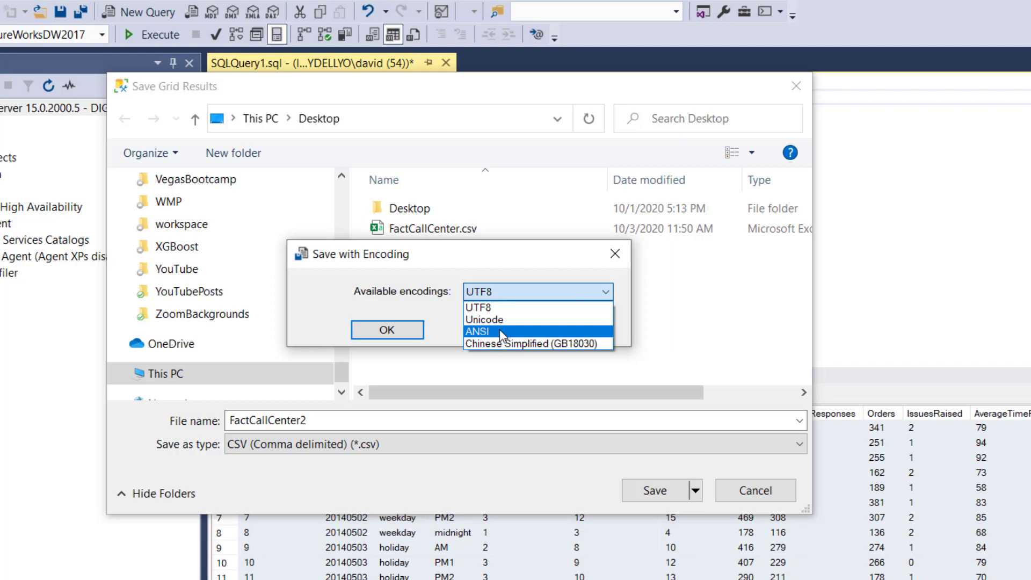
{"action": "left_click", "coordinate": [479, 331]}
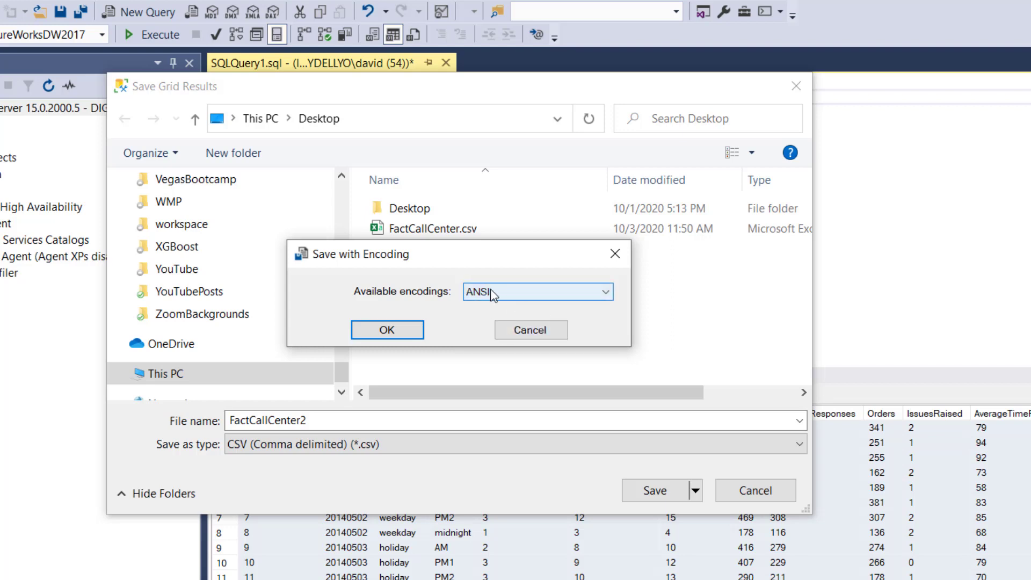
{"action": "mouse_move", "coordinate": [385, 330]}
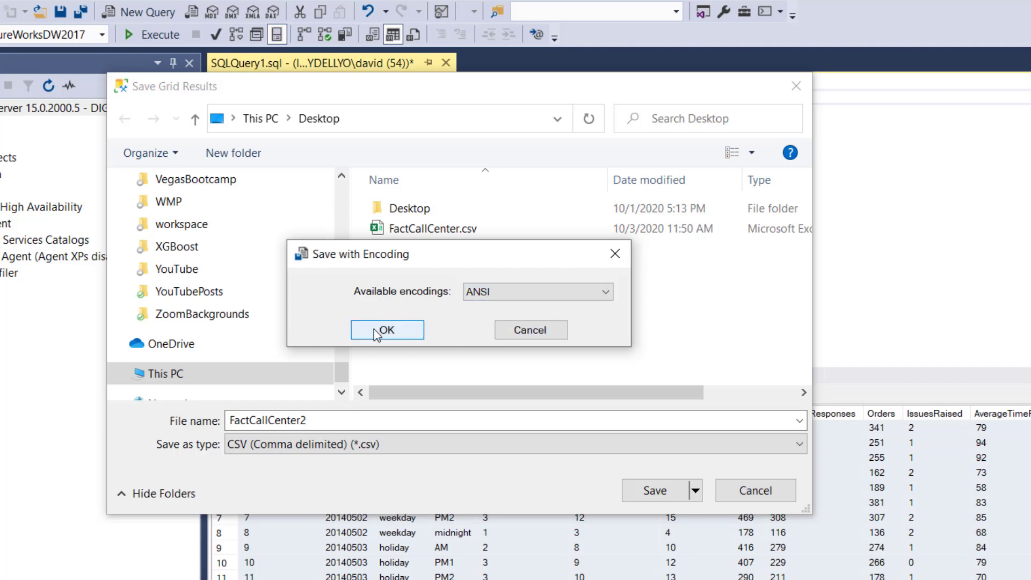
{"action": "left_click", "coordinate": [386, 330]}
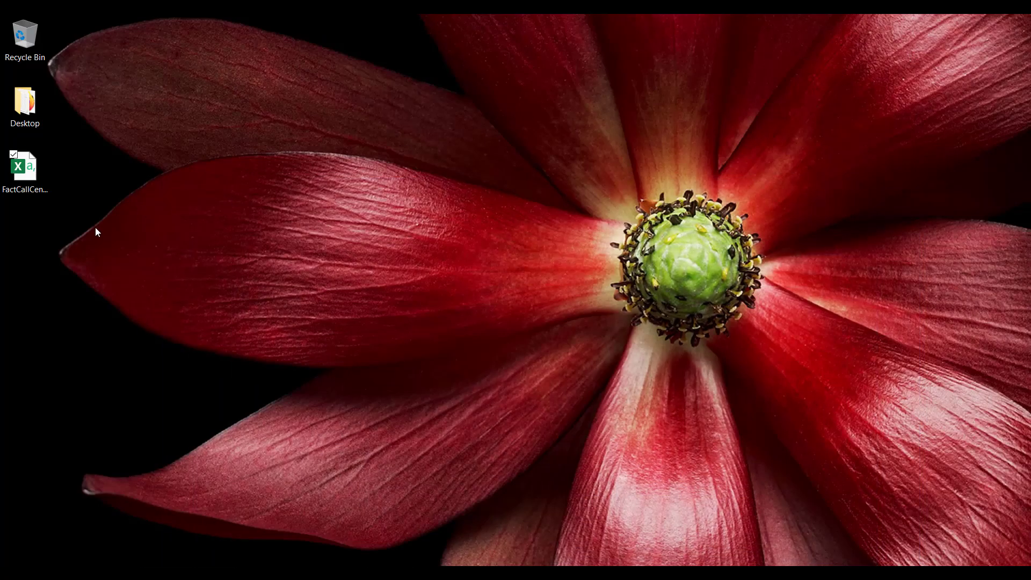
{"action": "left_click", "coordinate": [25, 237]}
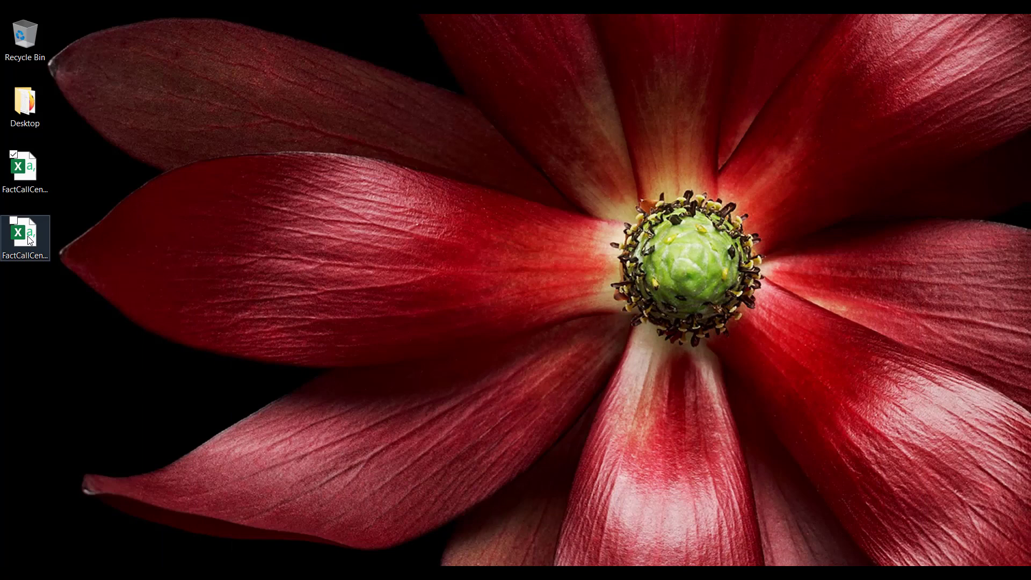